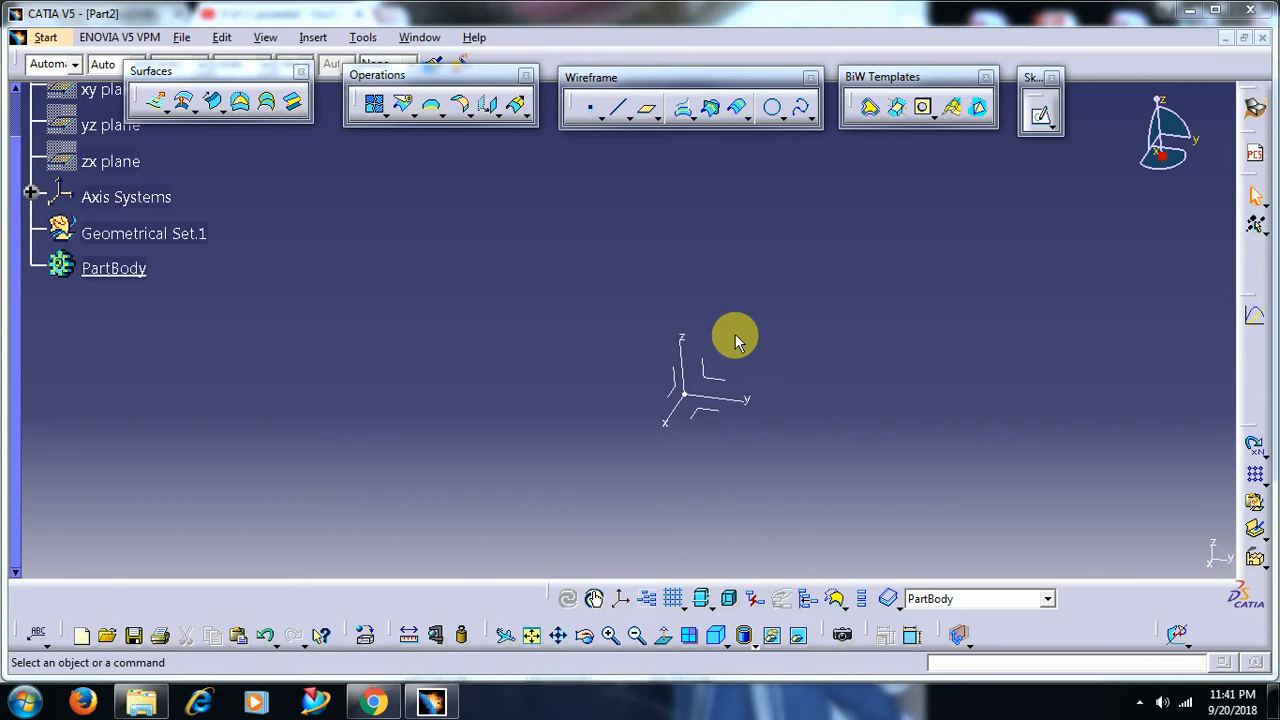
mouse_move(952, 148)
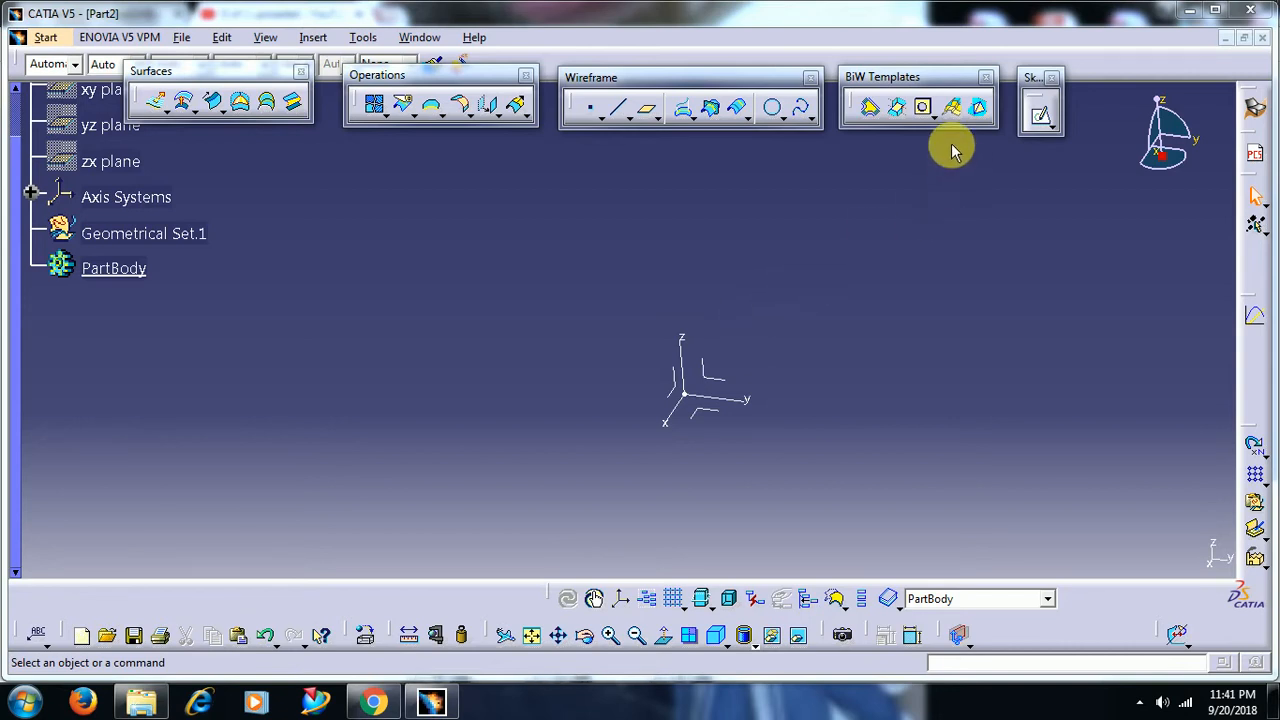
- Dismiss the empty Mating Flange dialog and place the spline's control points in the sketch
click(868, 108)
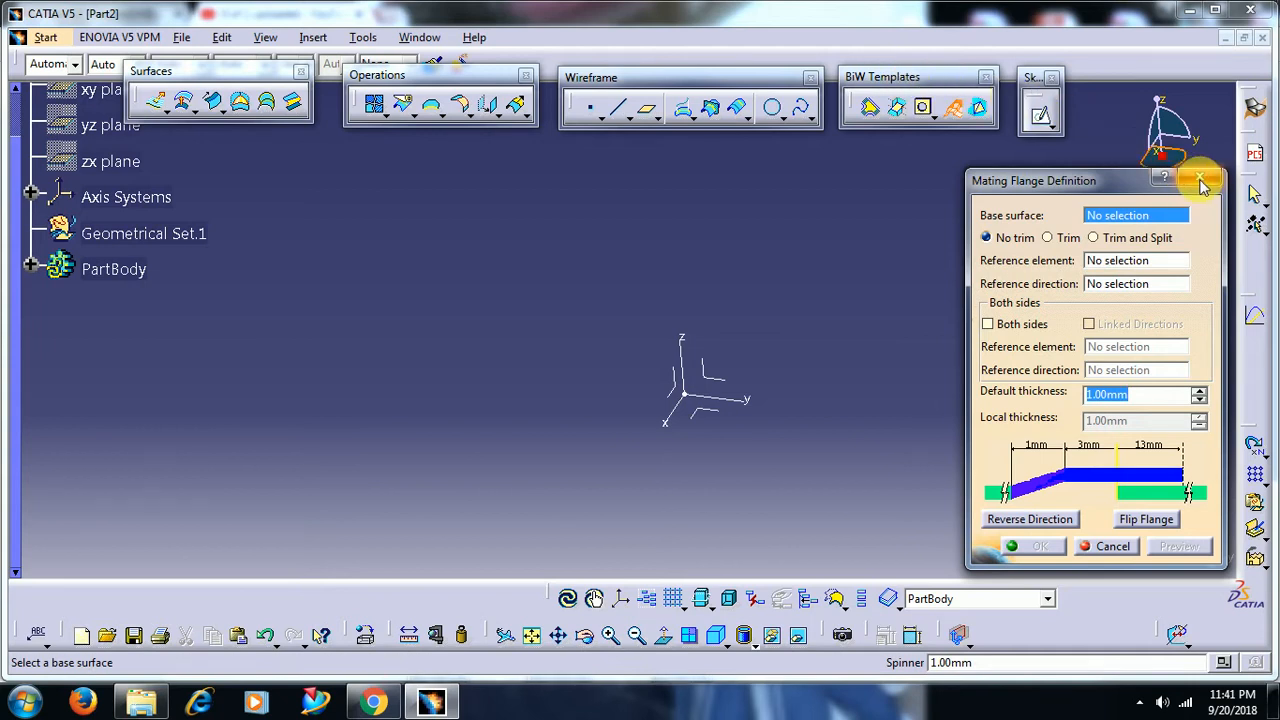
click(1200, 180)
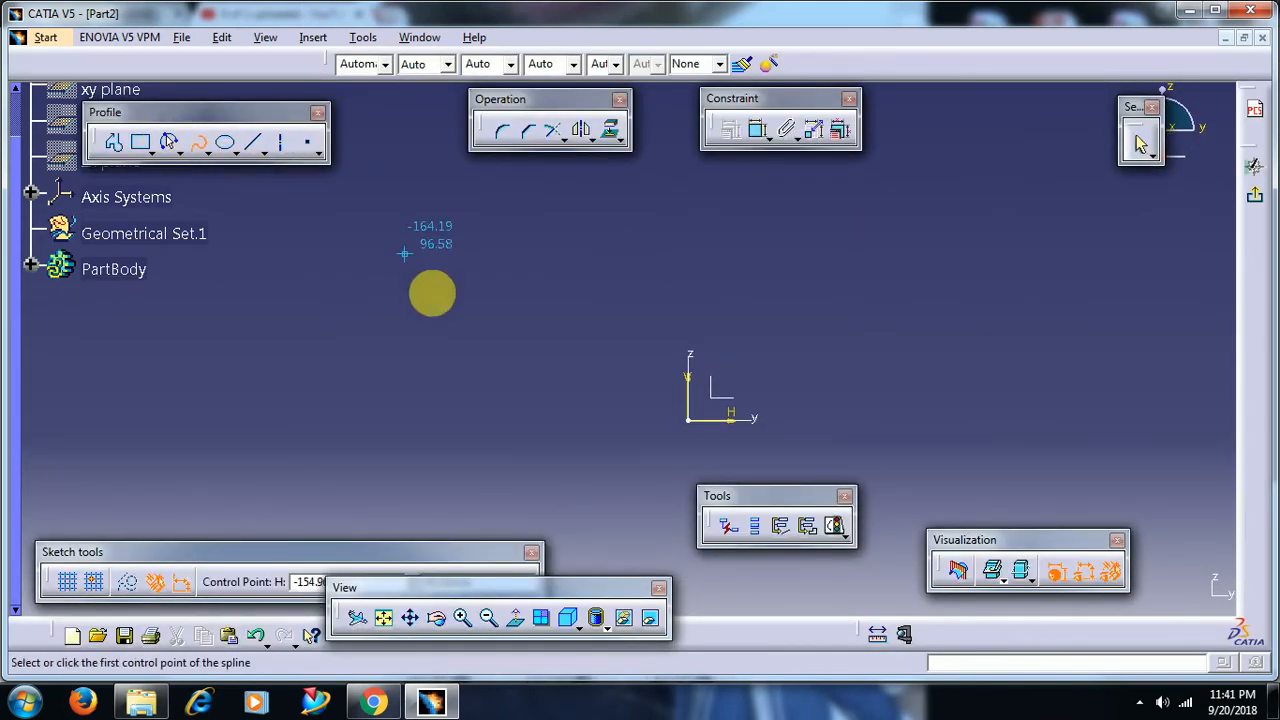
click(784, 362)
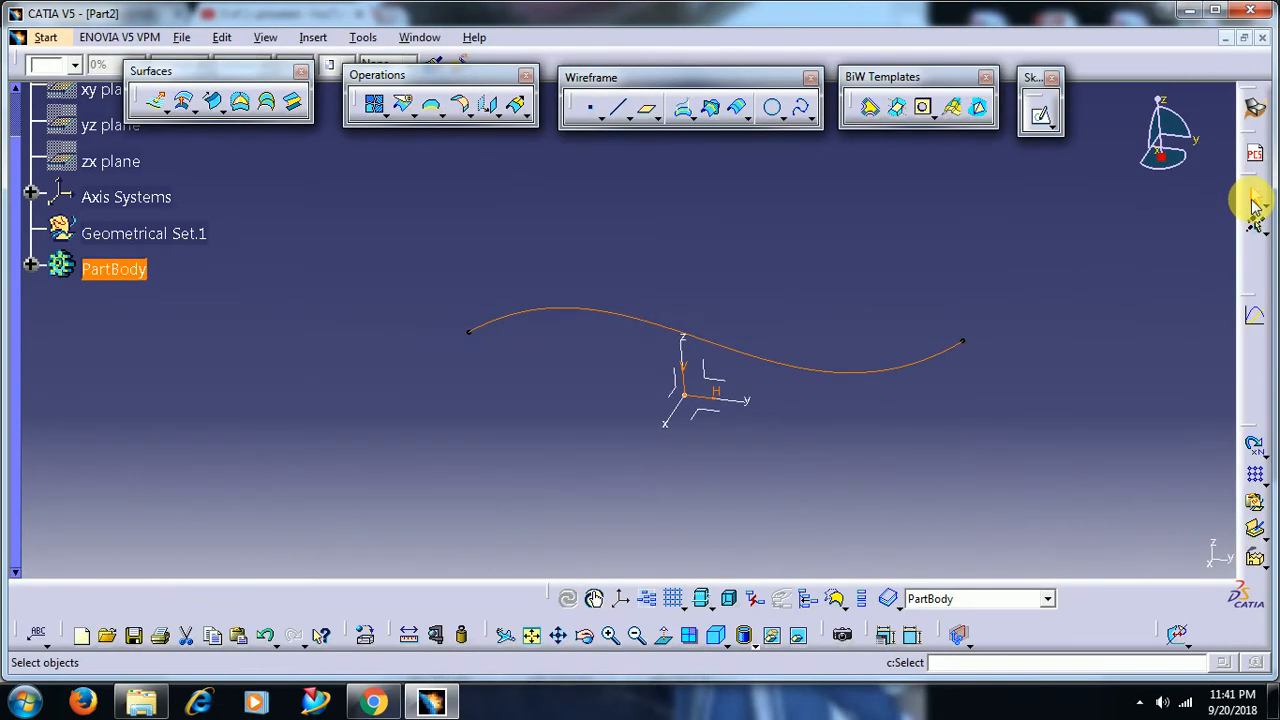
- Extrude Sketch.2 into a curved surface with 60 mm limits on each side
click(156, 102)
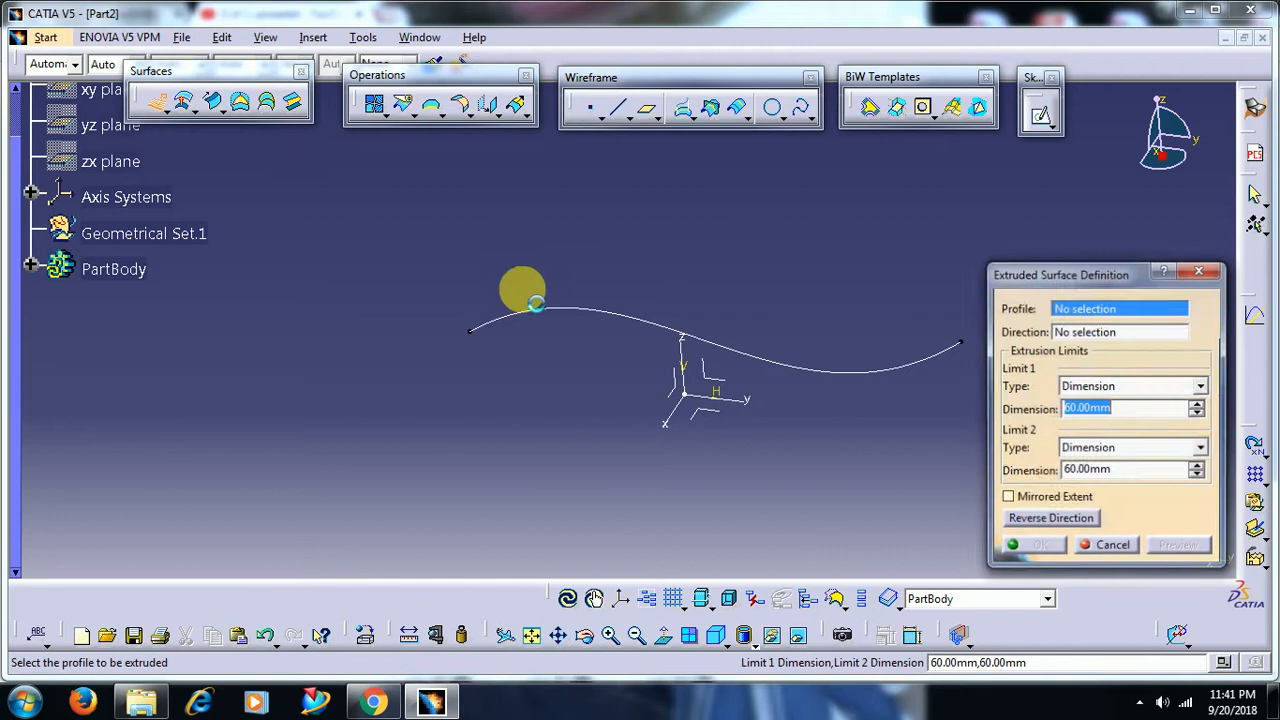
click(520, 290)
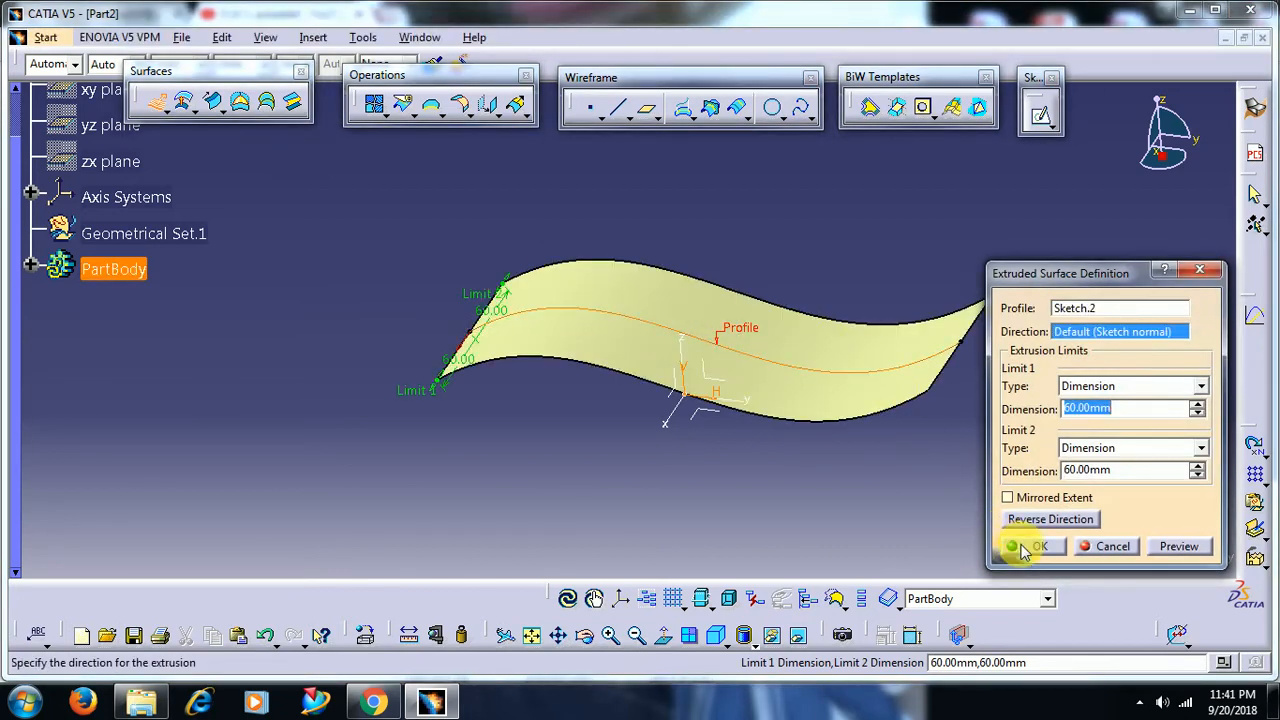
click(1038, 546)
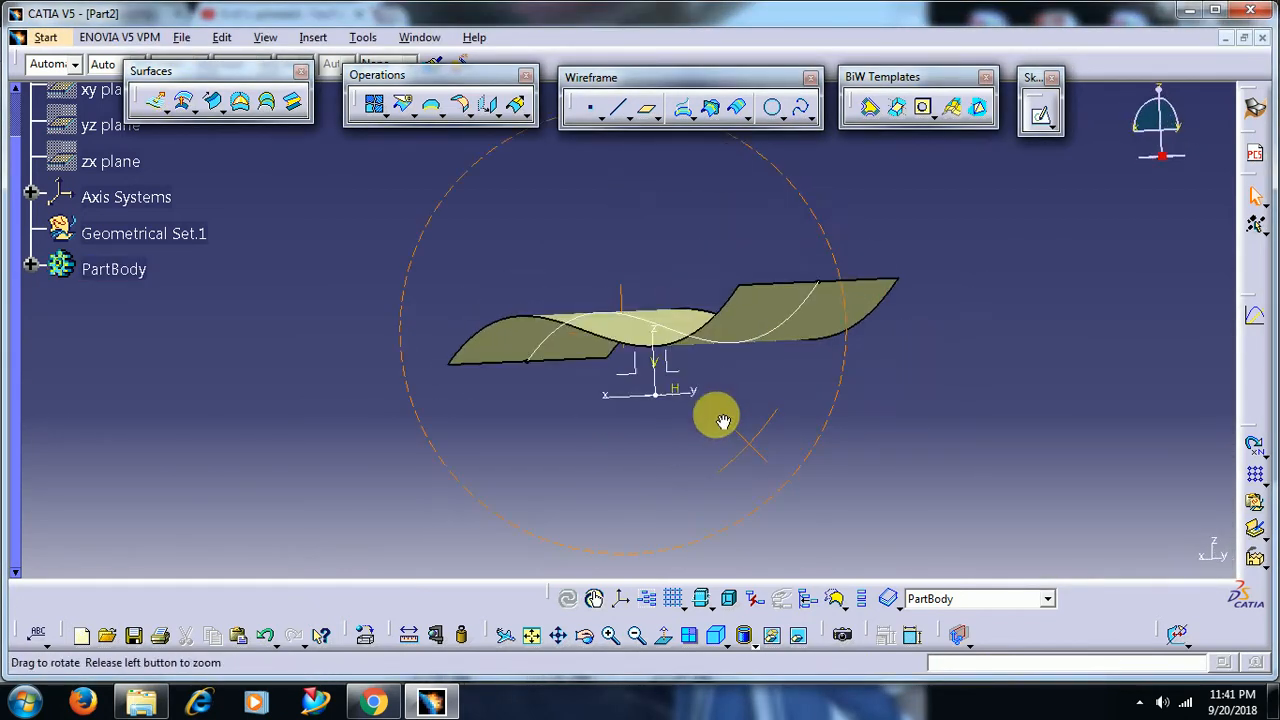
drag(720, 420, 756, 336)
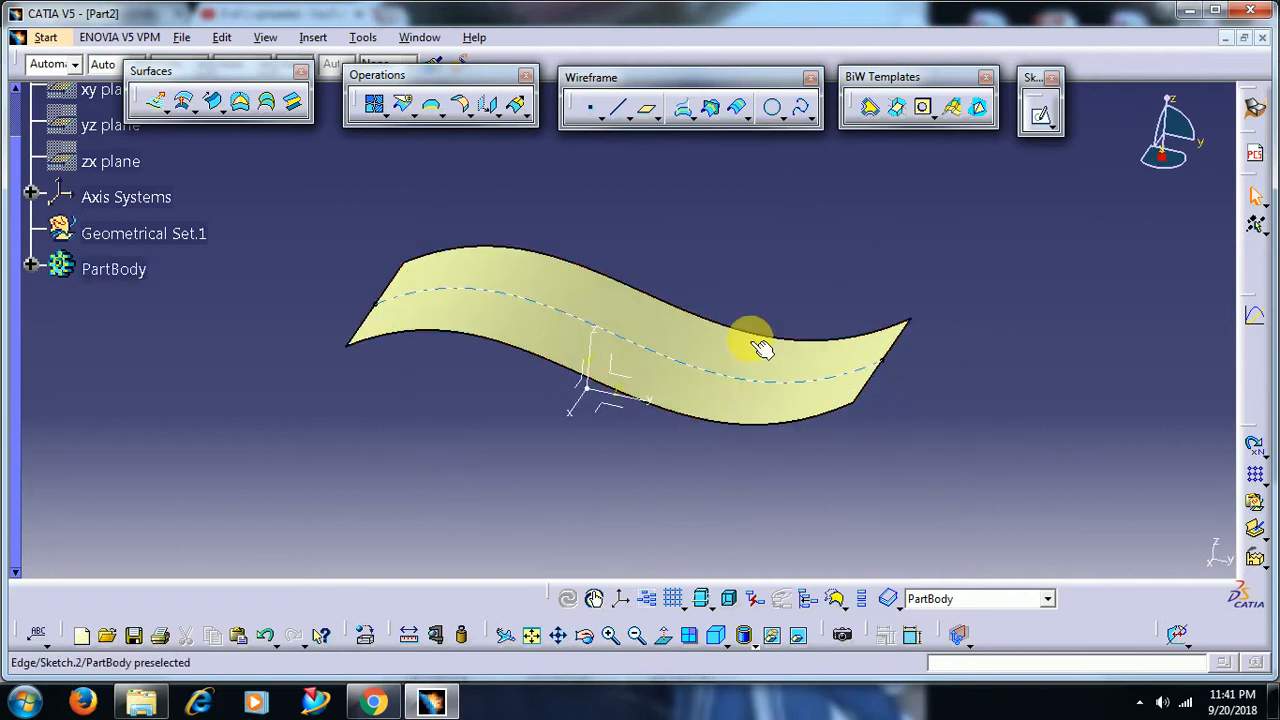
click(924, 108)
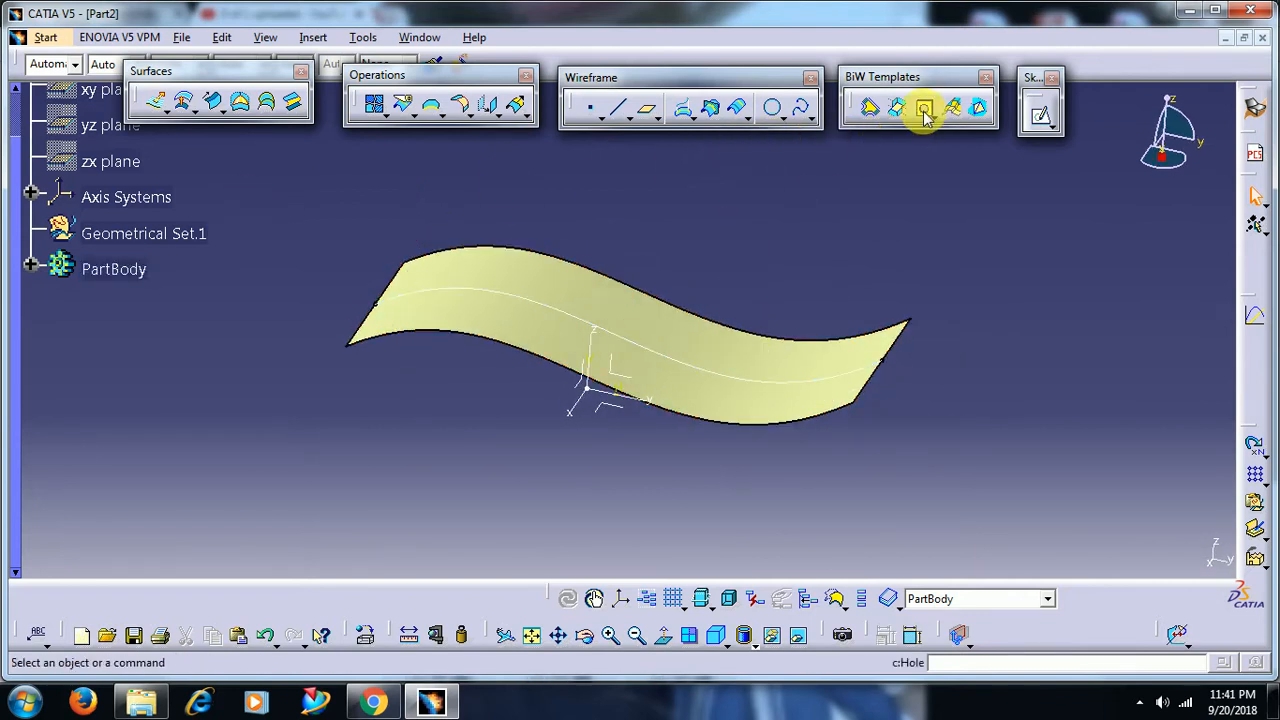
- Define a mating flange with Extrude.2 as base surface, Sketch.2 as reference, Absolute Axis System direction
click(922, 108)
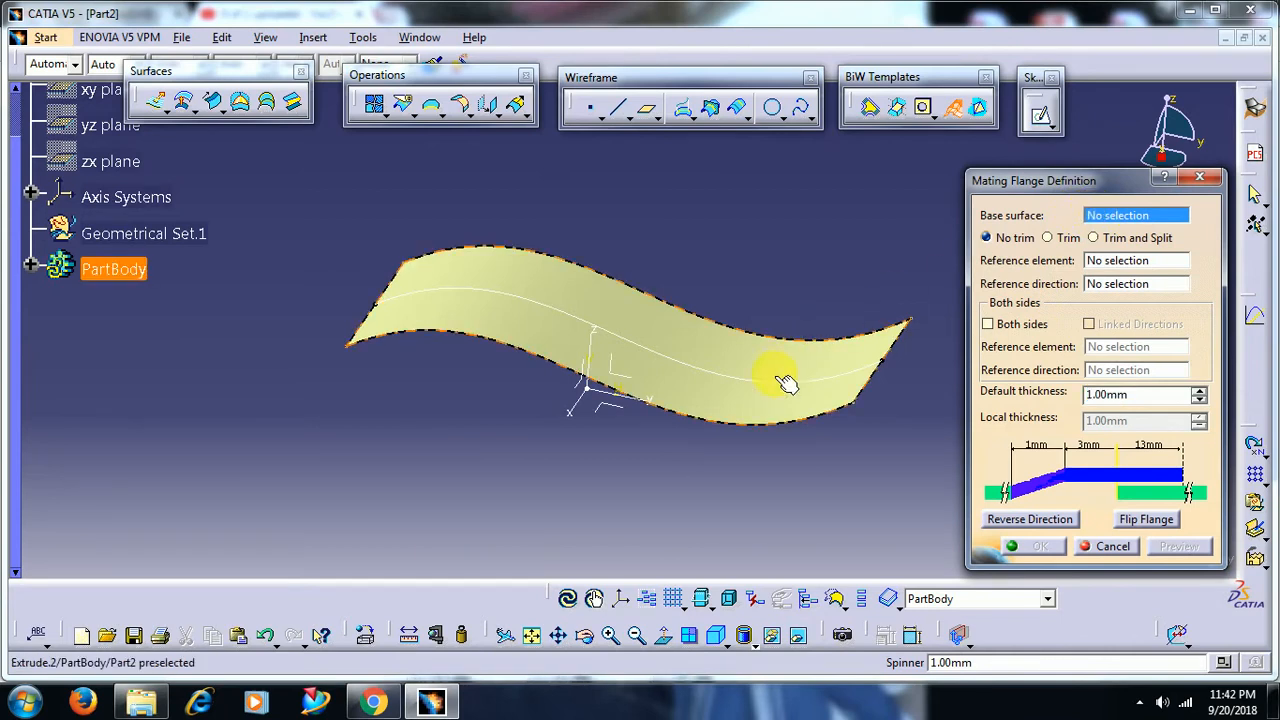
click(784, 384)
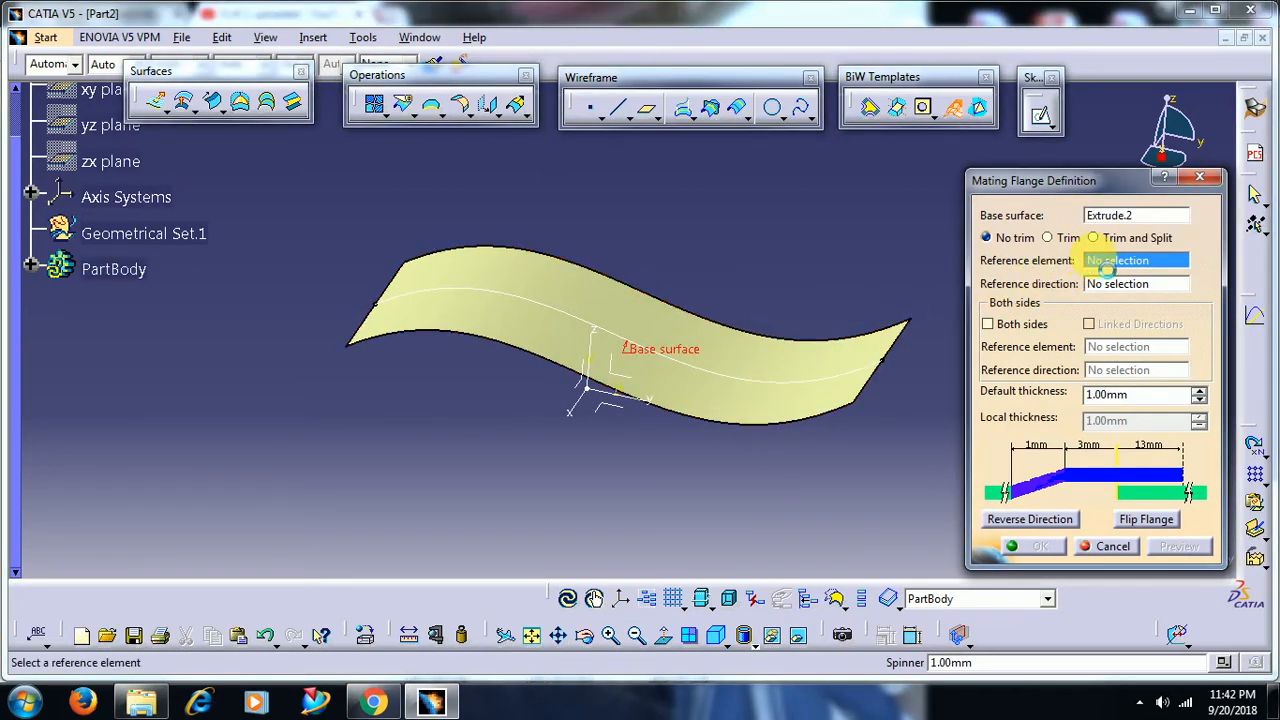
click(630, 336)
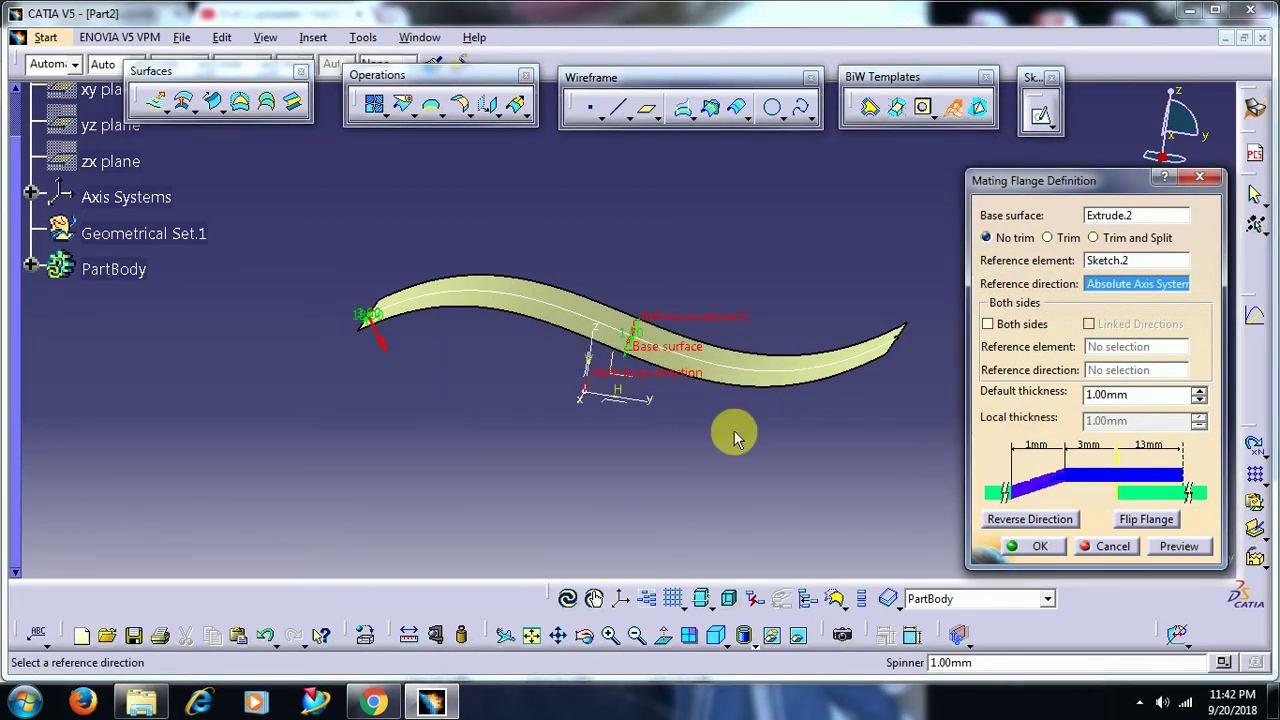
drag(736, 436, 680, 248)
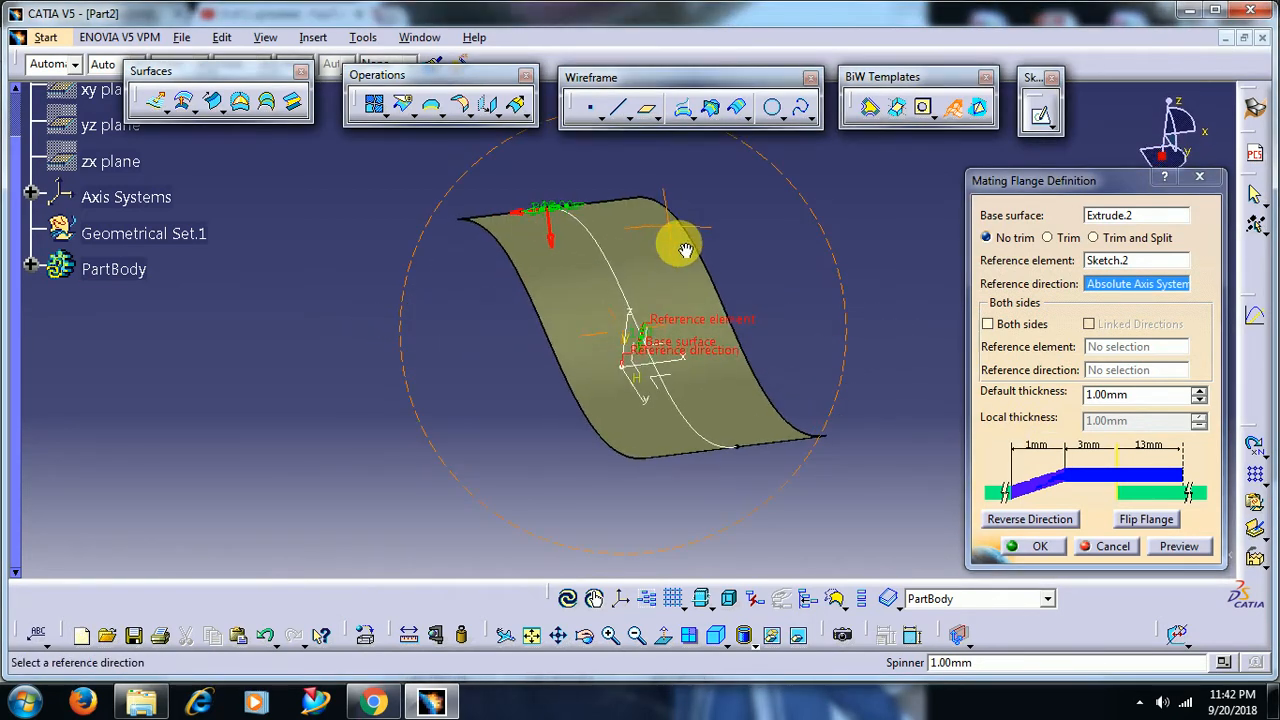
click(1178, 546)
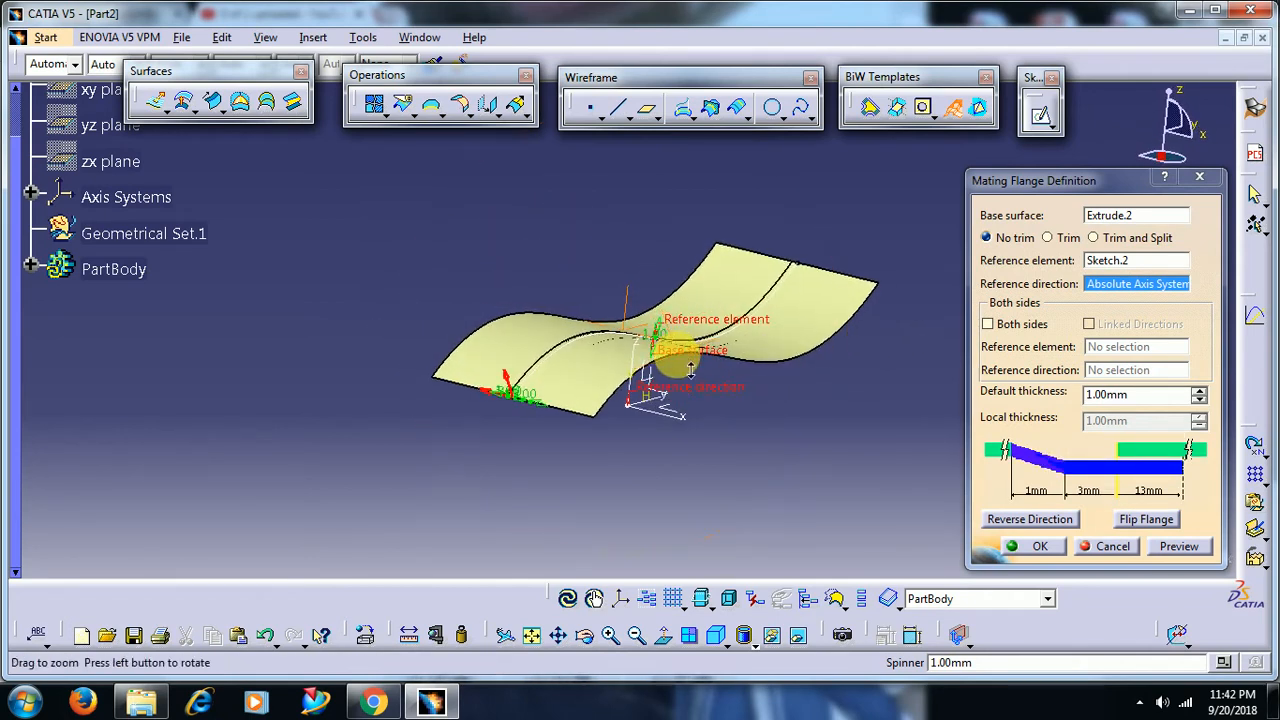
- Preview the default 1 mm mating flange running along the curve on the surface
click(1178, 546)
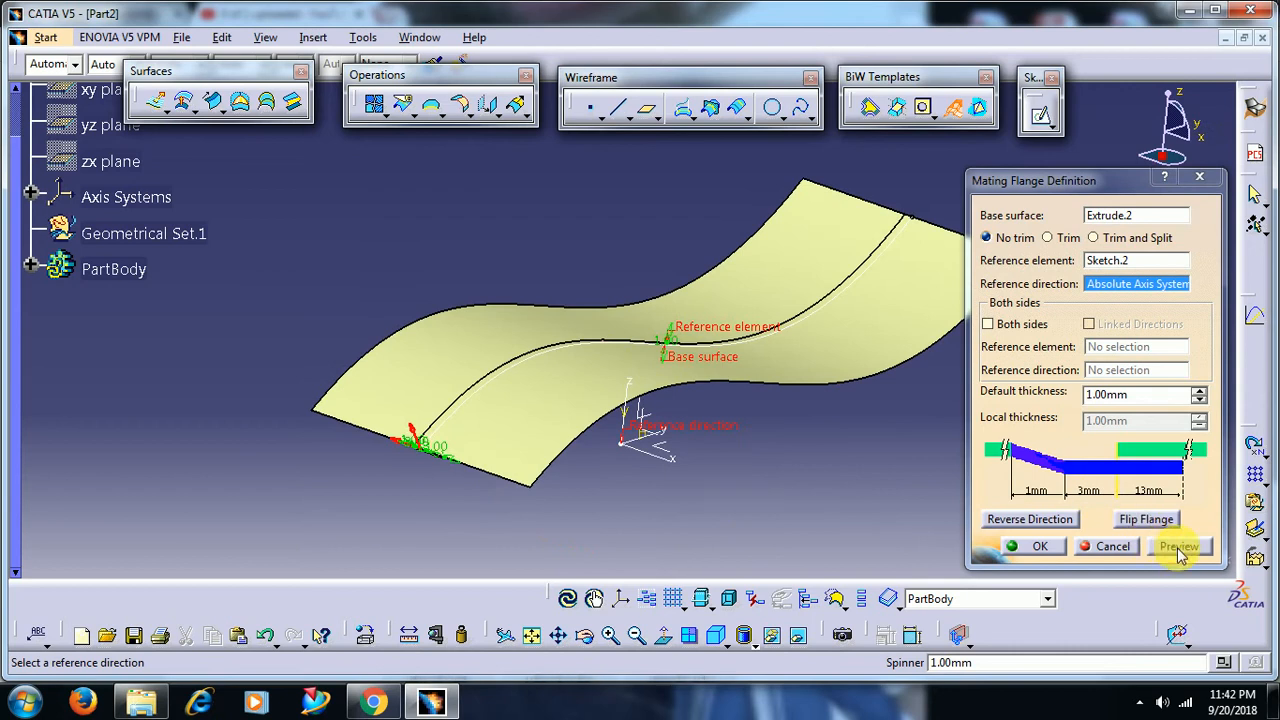
click(1178, 546)
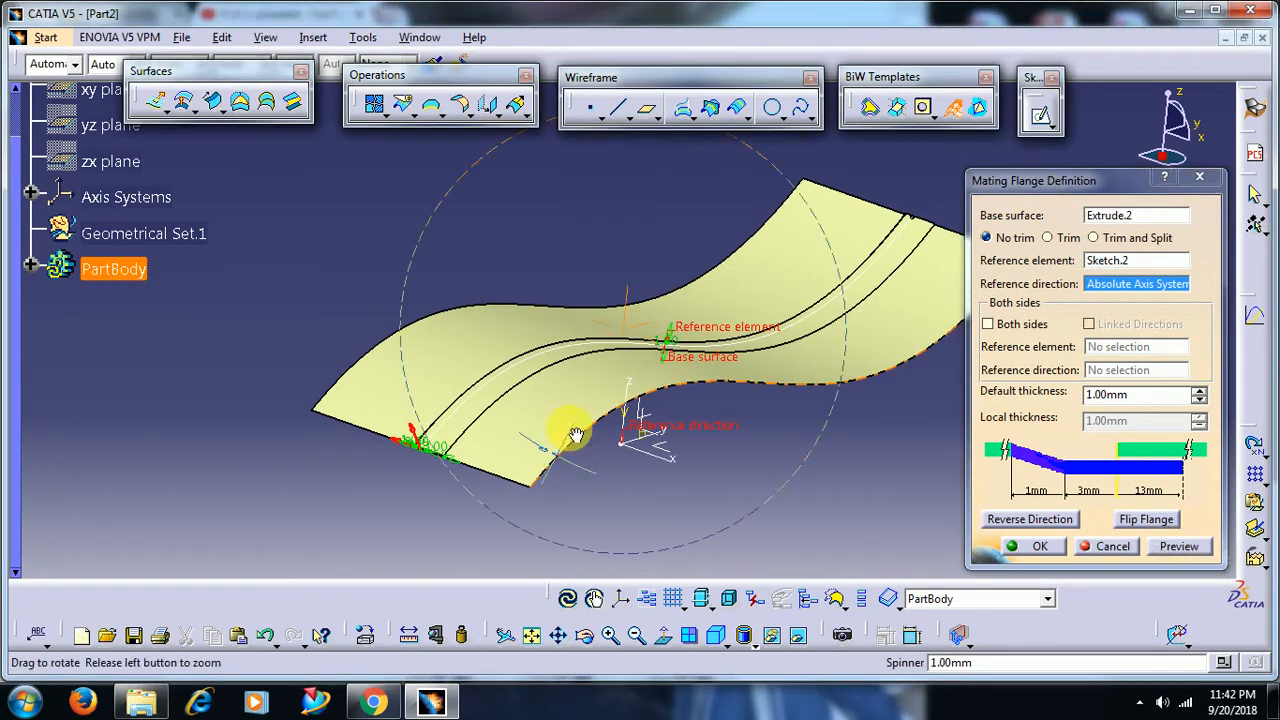
drag(576, 436, 696, 340)
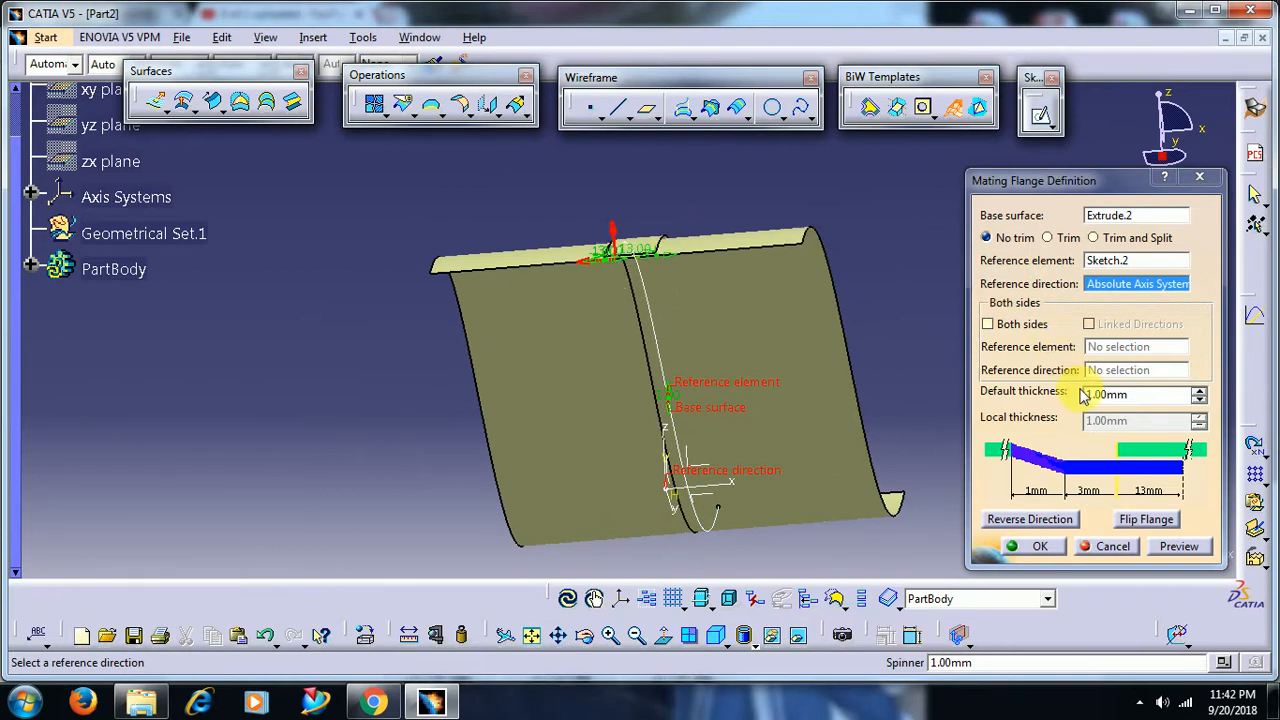
- Step the Default thickness spinner up from 1 mm to 15 mm, checking the taller flange
click(1200, 390)
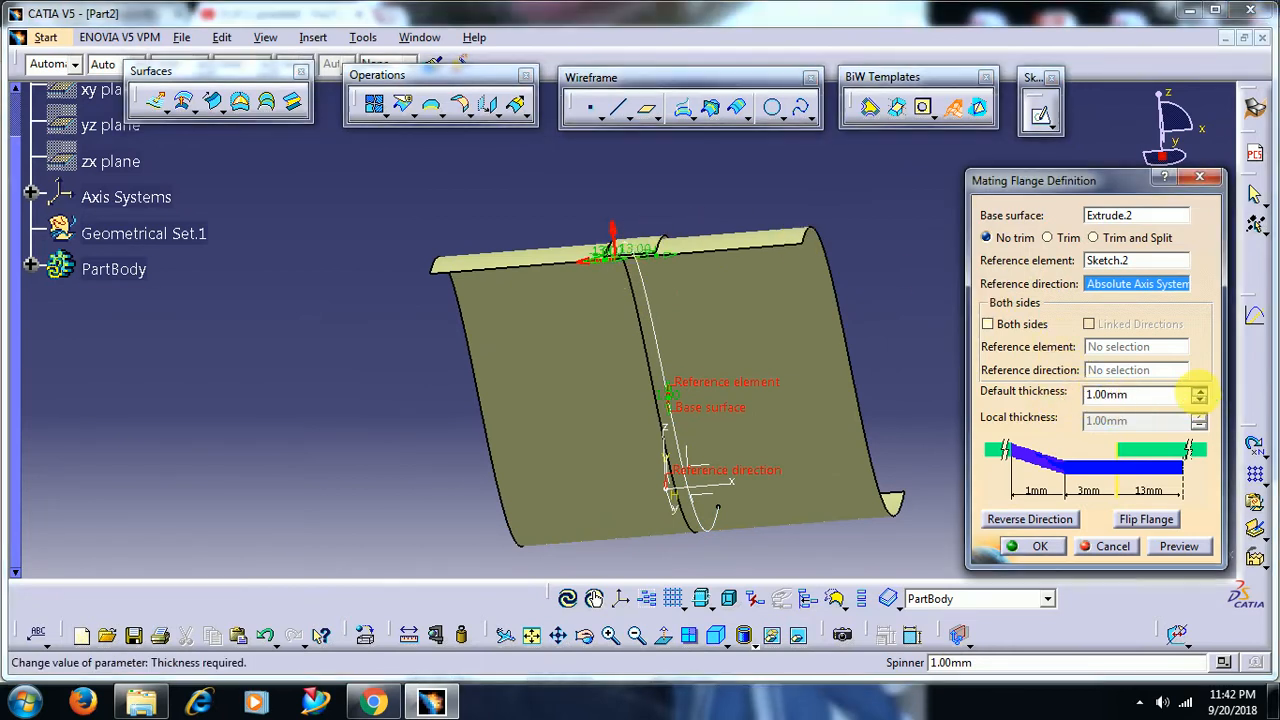
click(1200, 390)
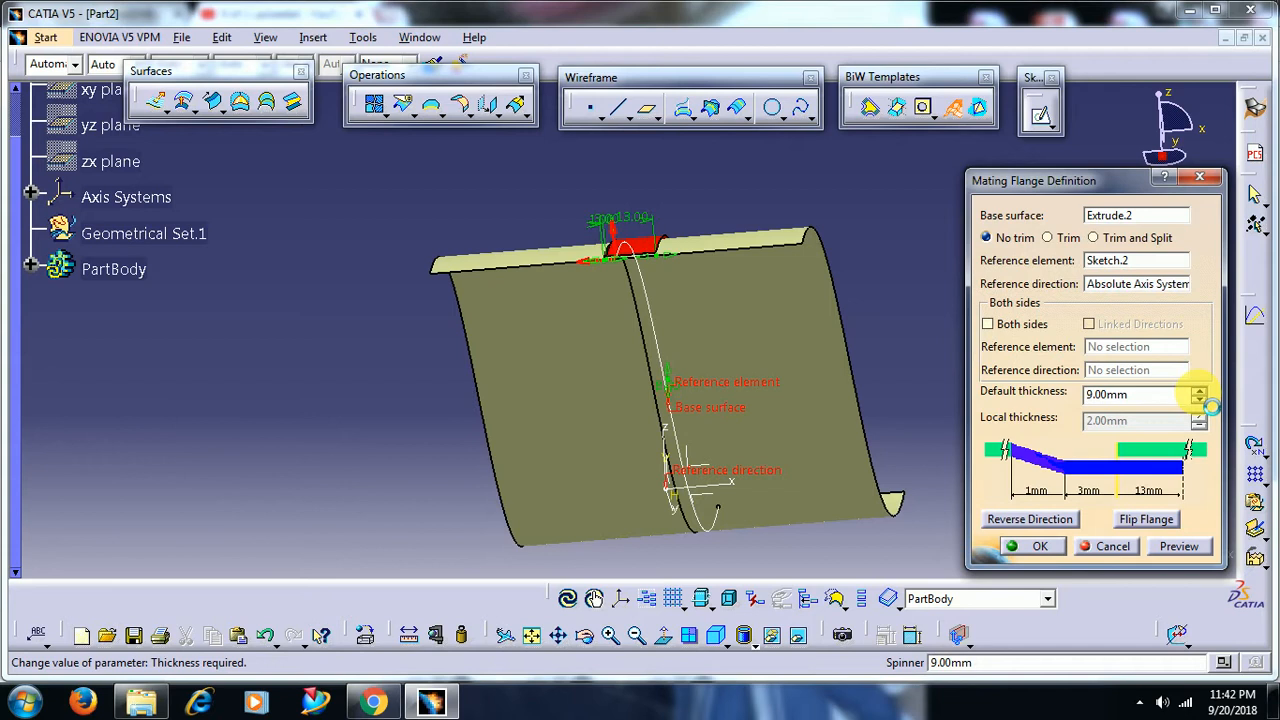
click(1200, 388)
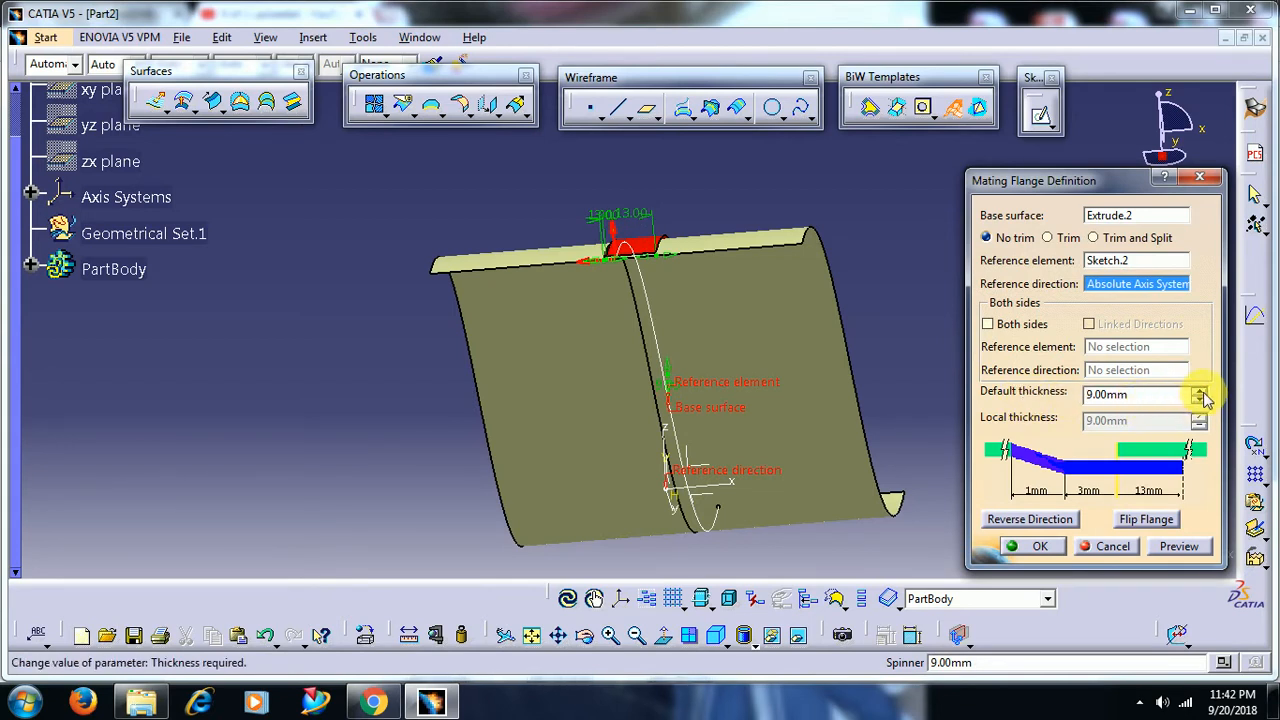
click(1200, 388)
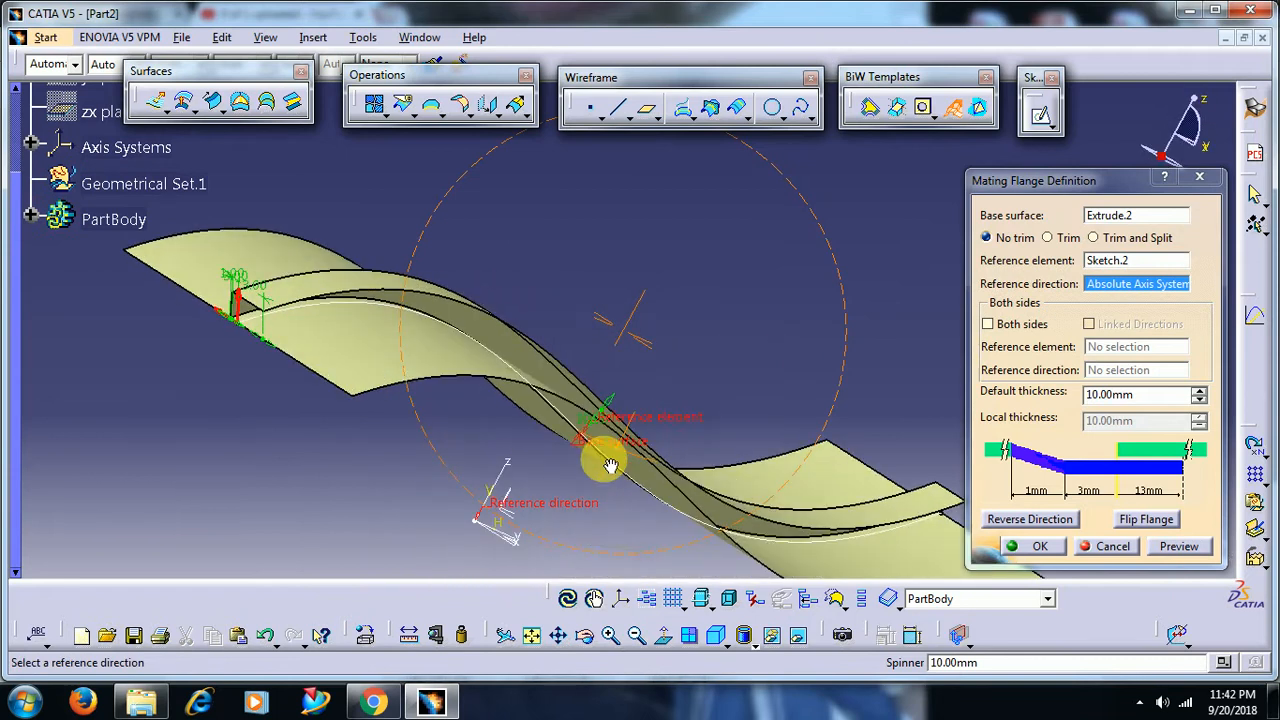
drag(610, 464, 690, 304)
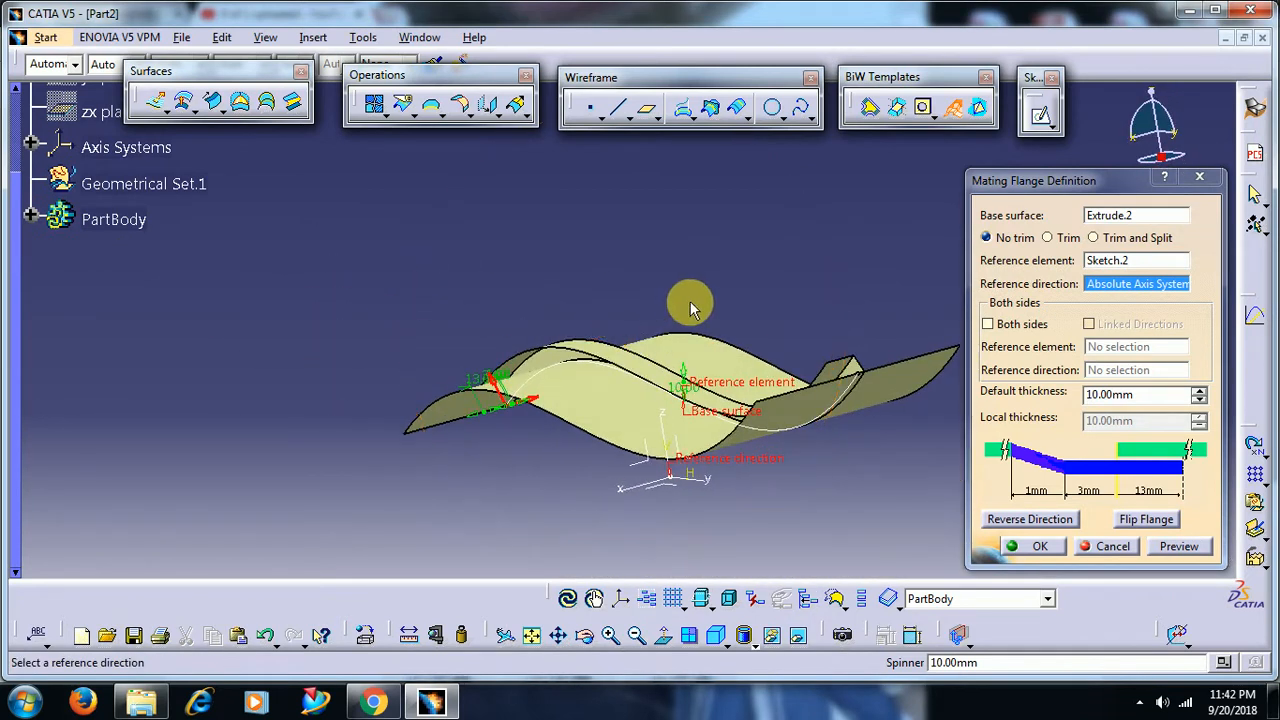
drag(690, 304, 624, 414)
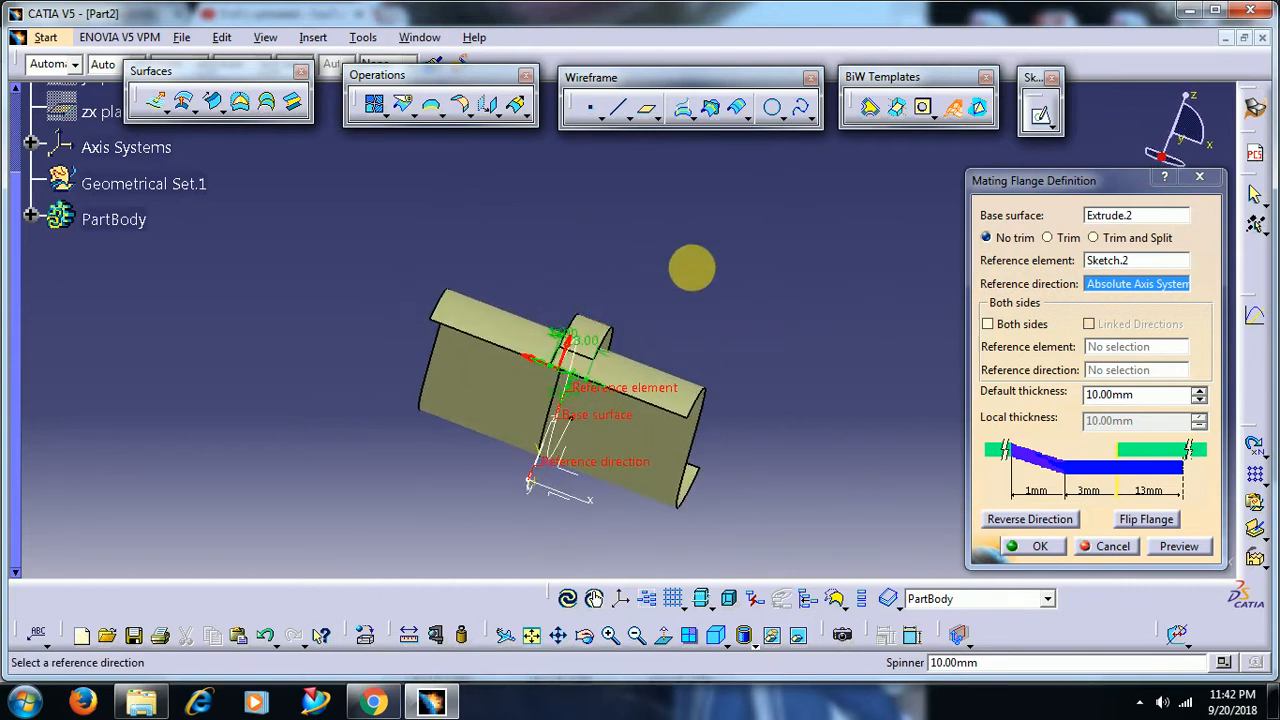
click(1200, 388)
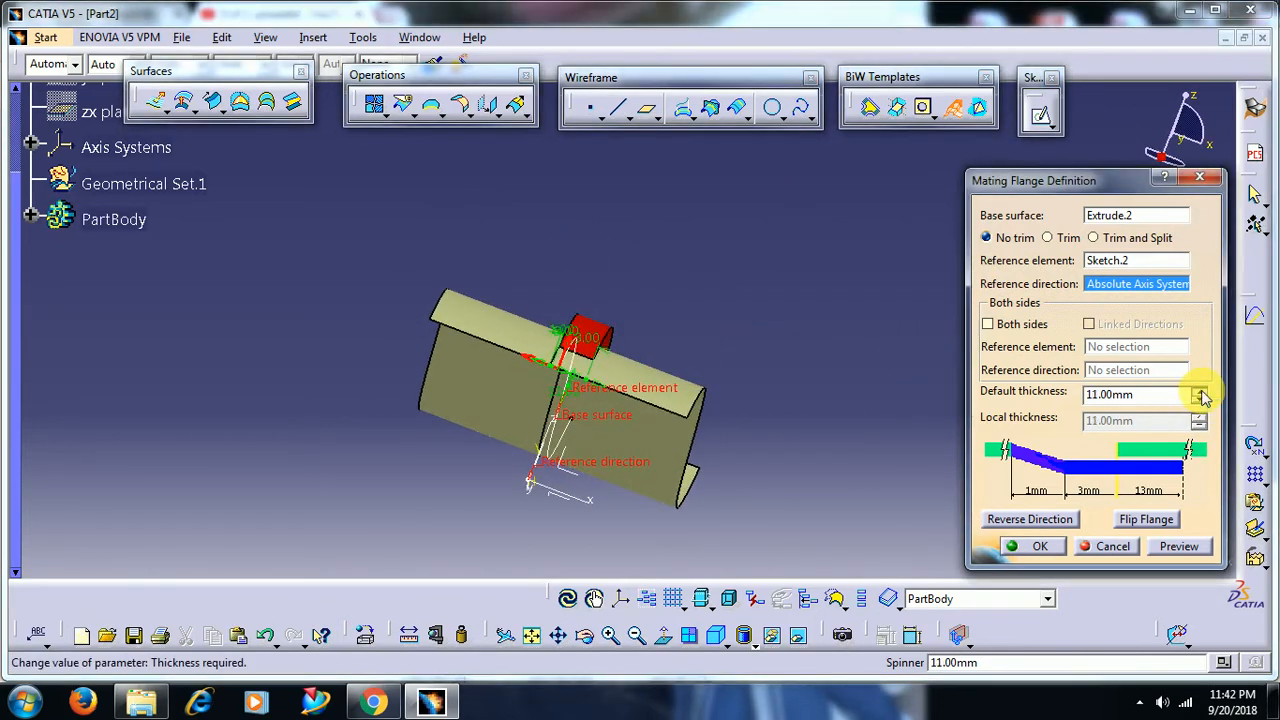
click(1200, 388)
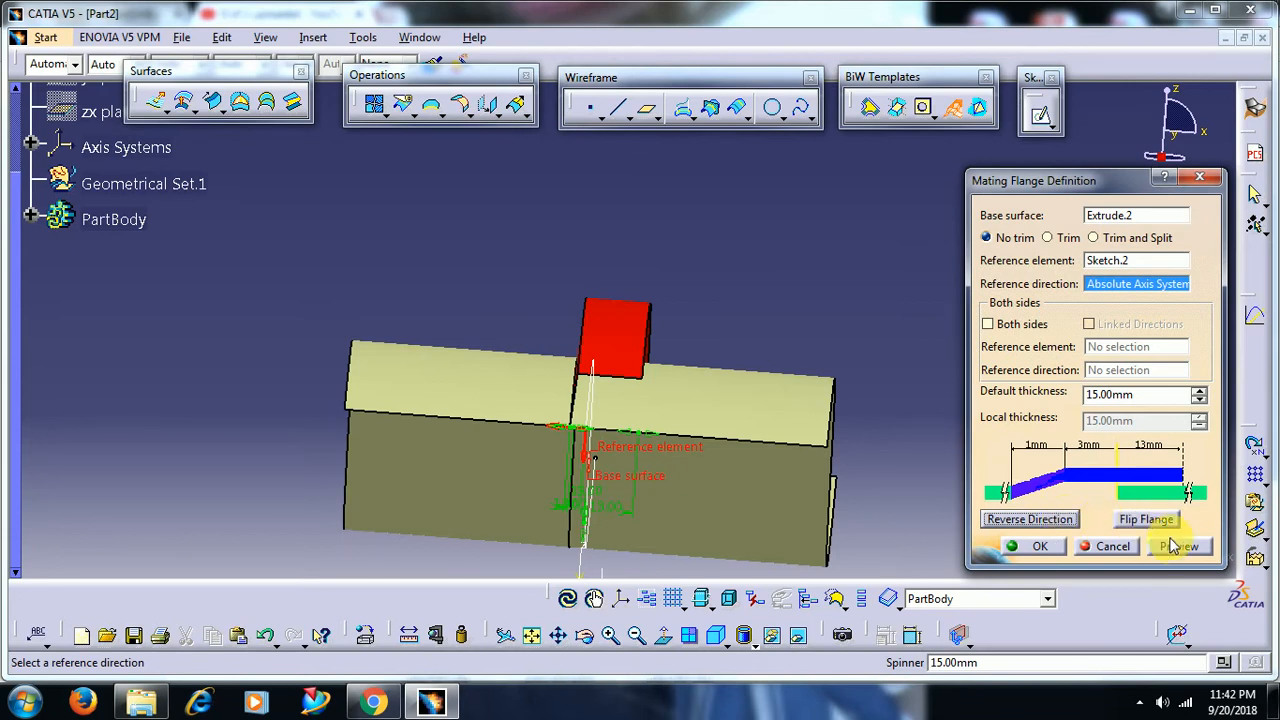
- Preview the 15 mm flange, flip it to the opposite side, then flip it back
click(1028, 518)
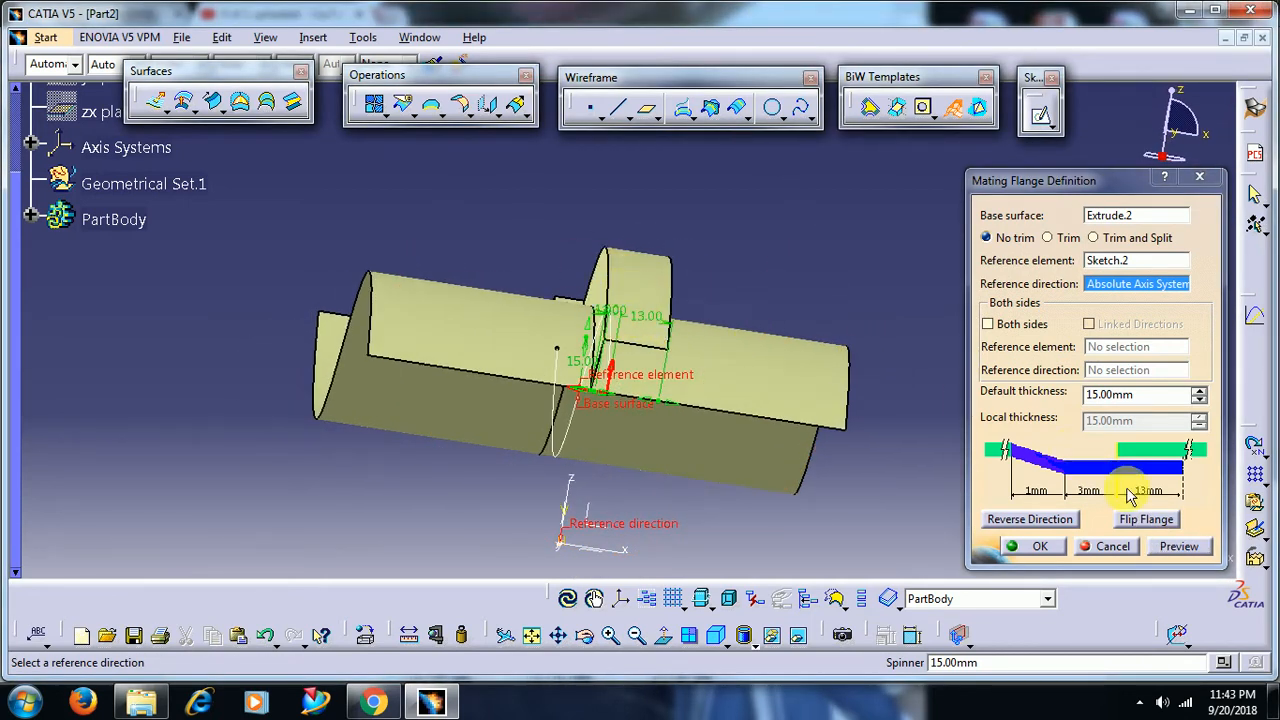
click(1144, 520)
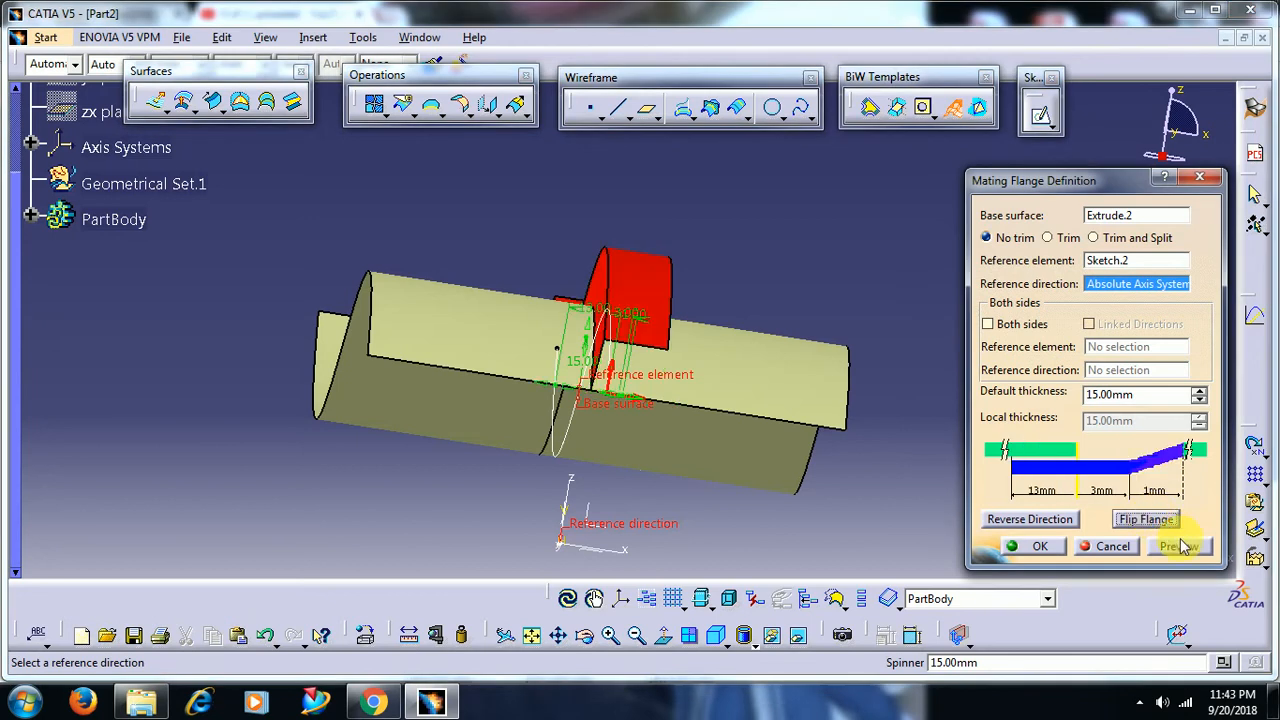
click(1144, 518)
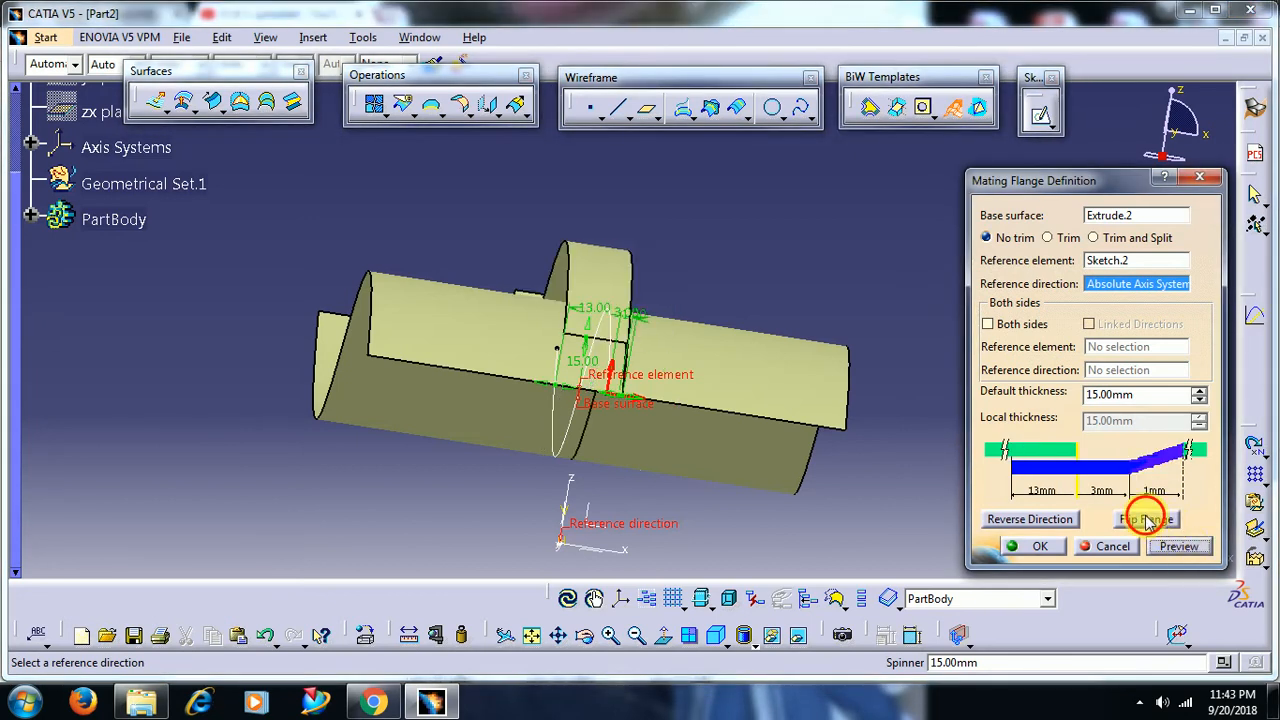
click(1146, 518)
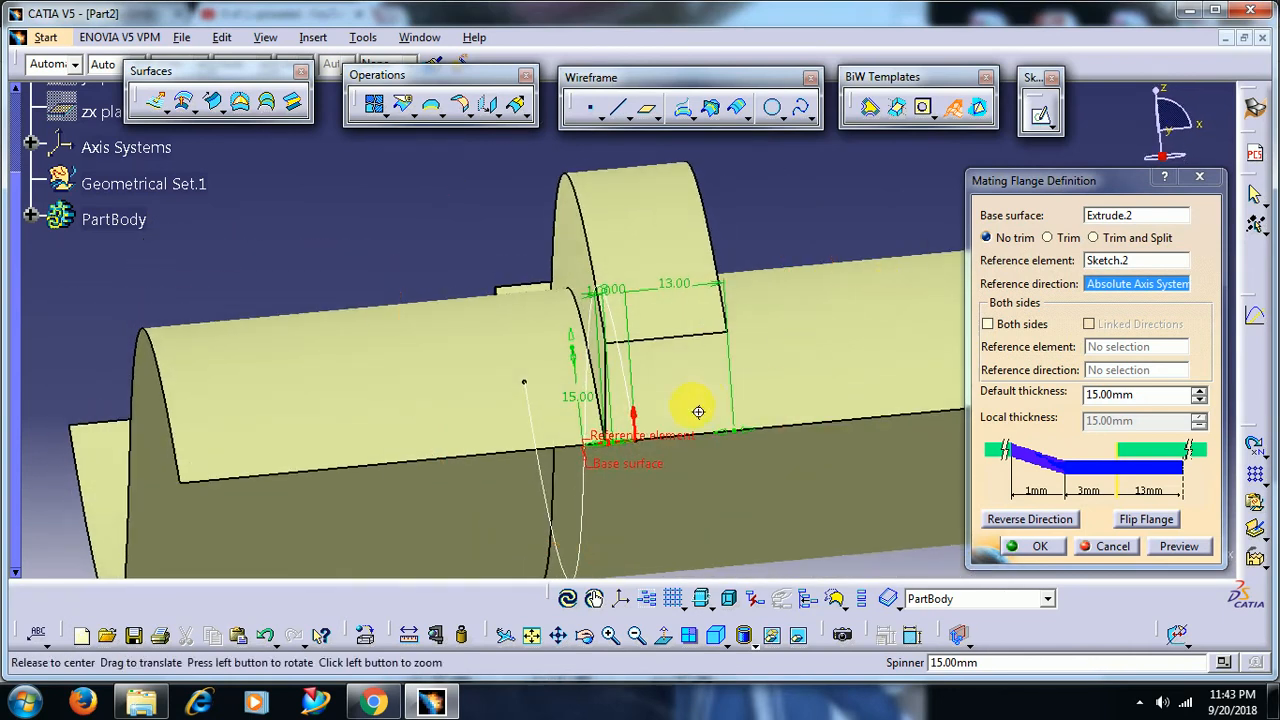
drag(698, 412, 684, 292)
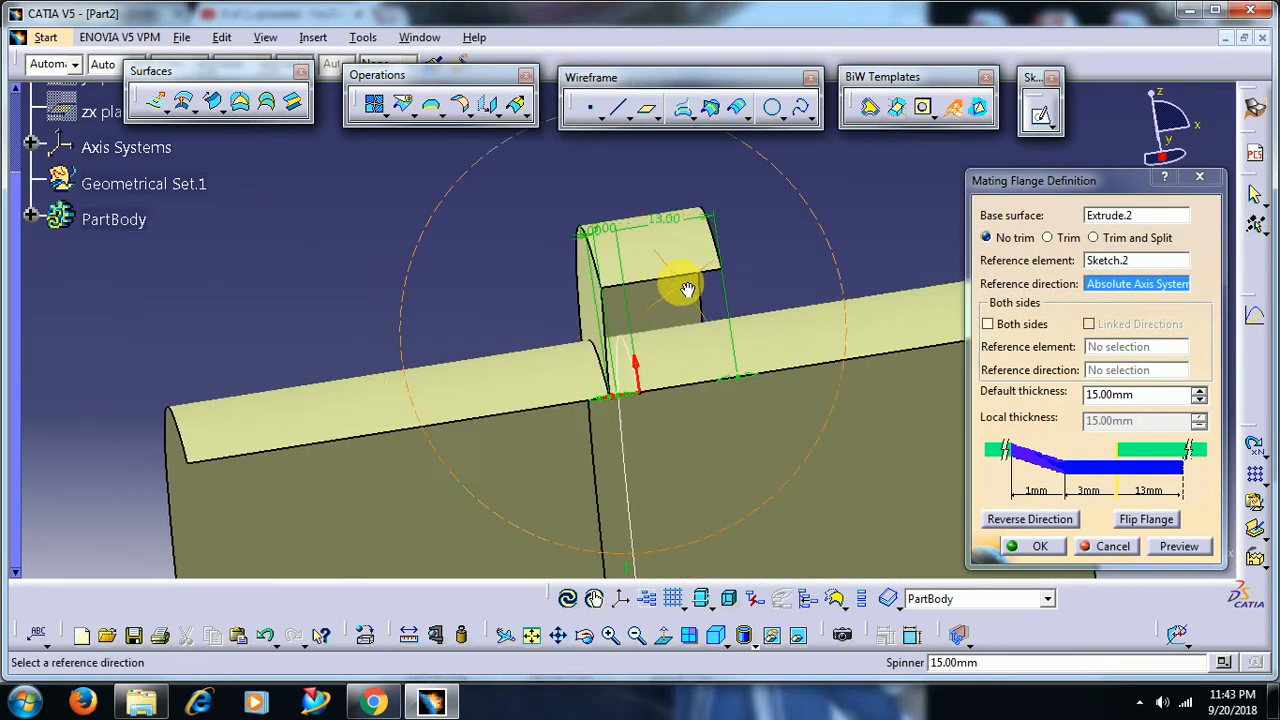
- Change the flange's 13 mm top width to 20 mm and preview it
drag(684, 290, 604, 430)
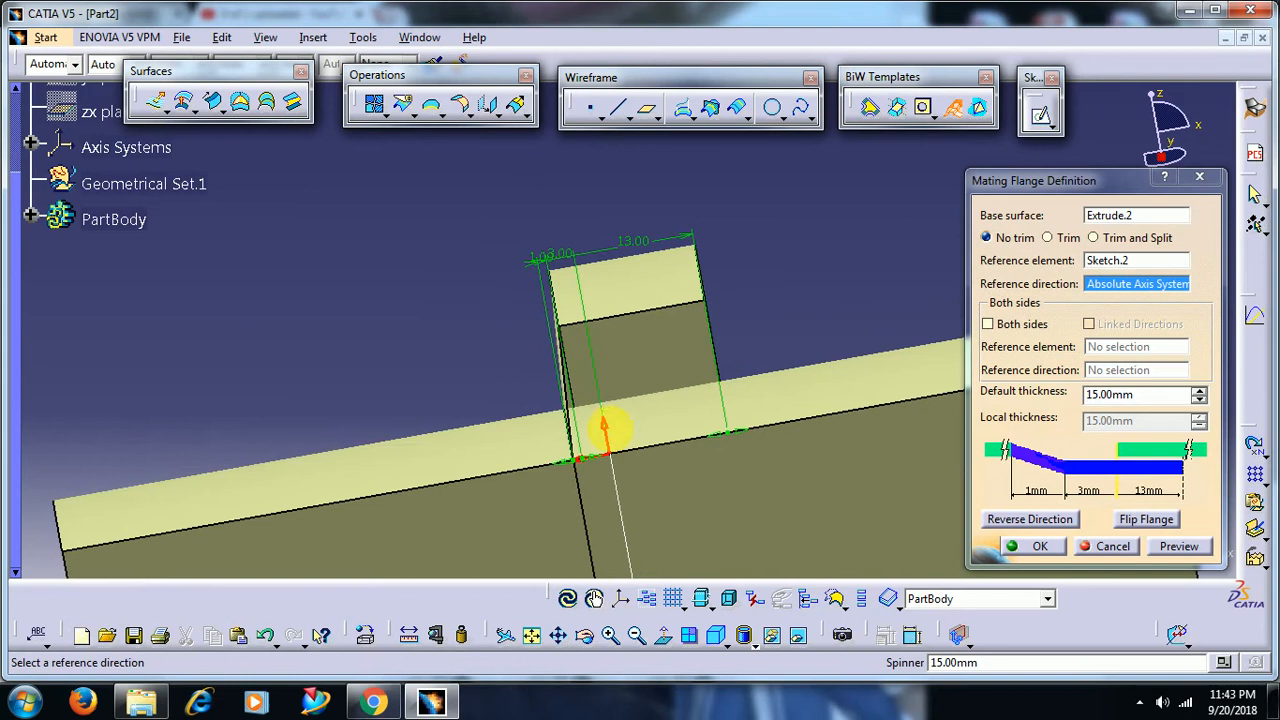
mouse_move(620, 482)
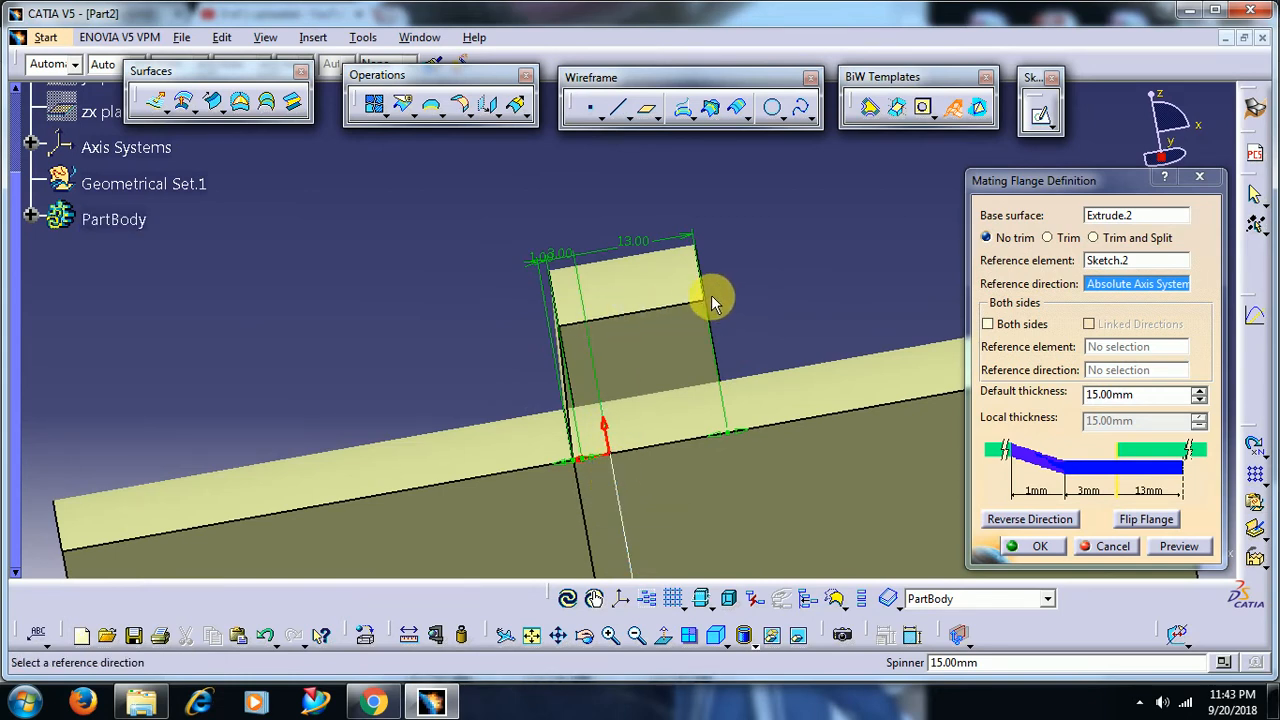
mouse_move(638, 238)
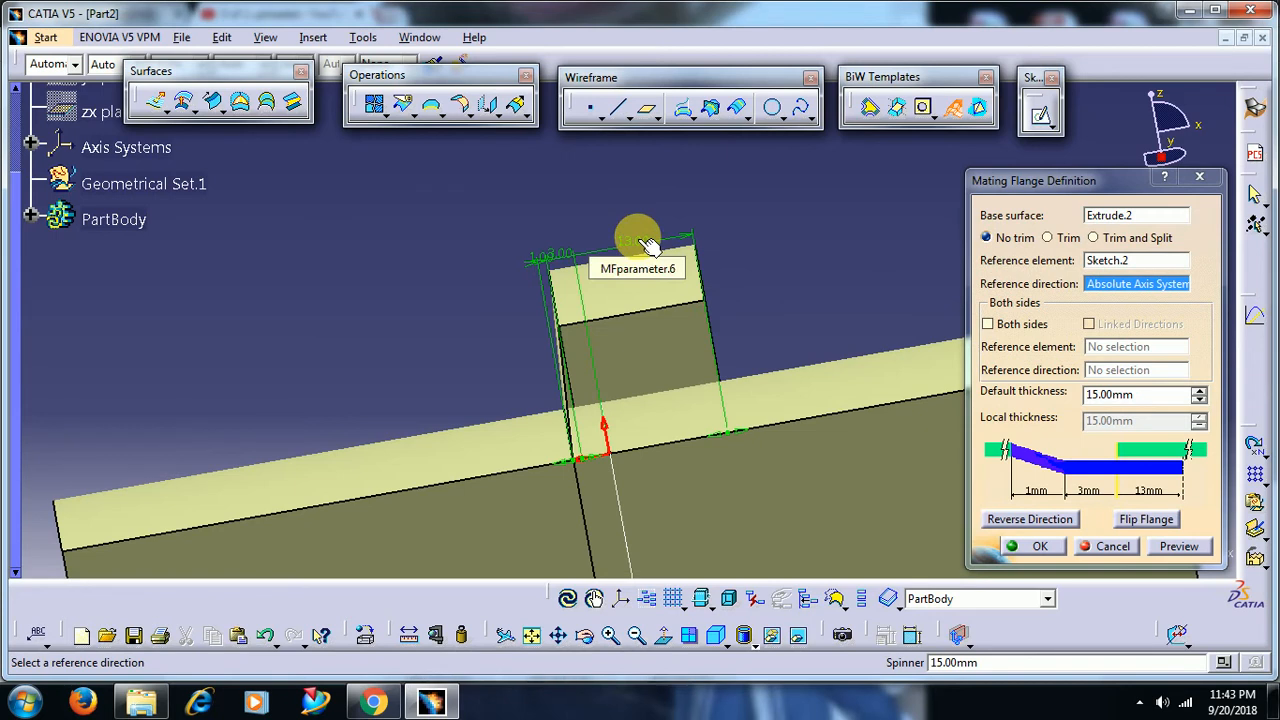
double_click(638, 240)
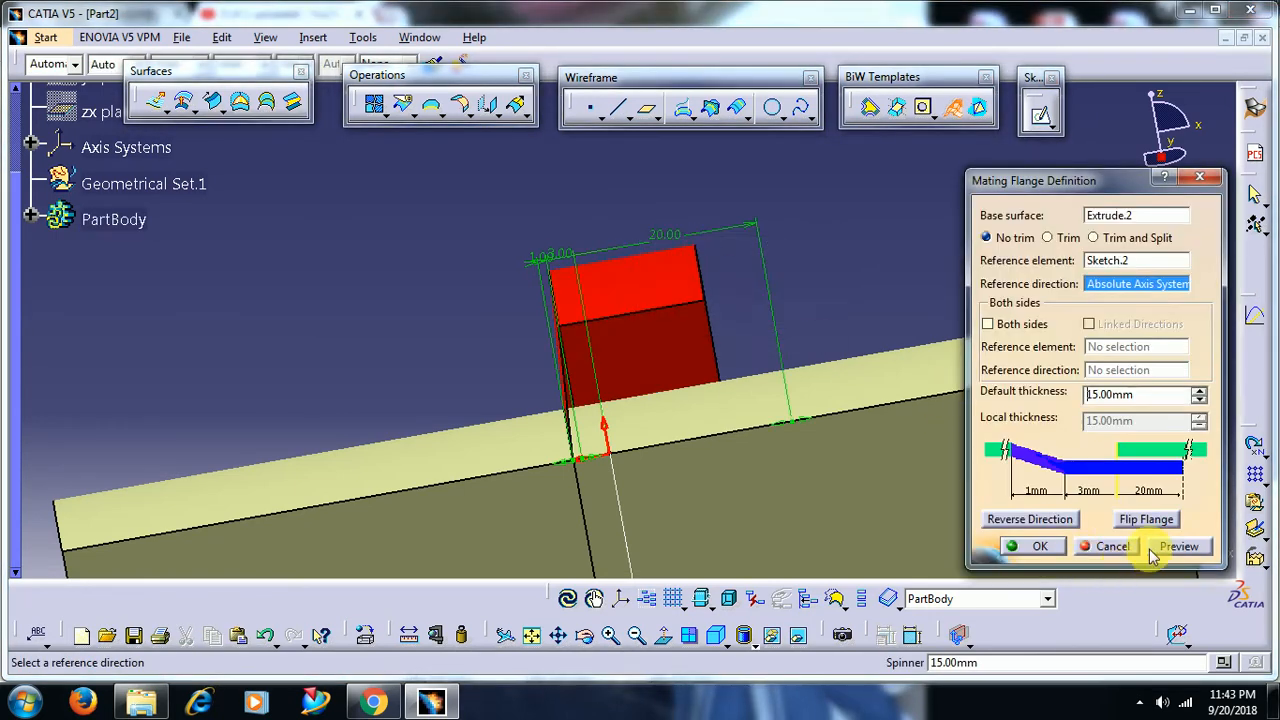
click(1178, 546)
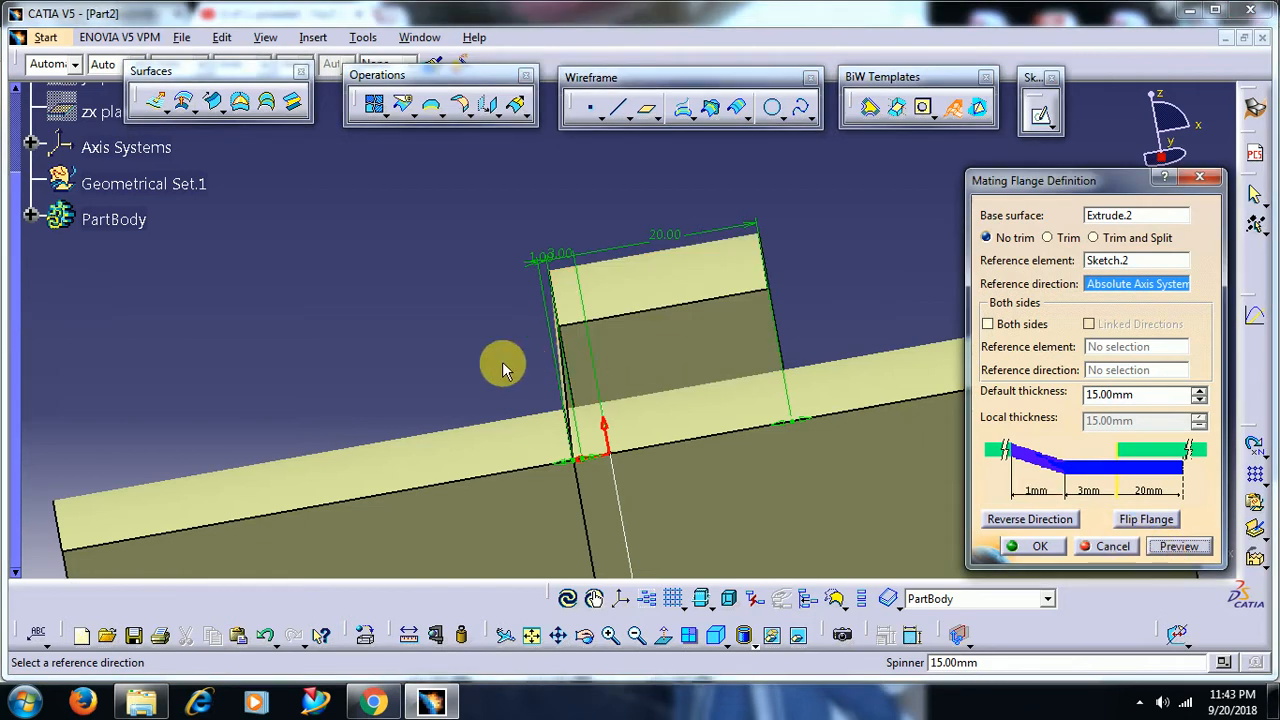
mouse_move(524, 388)
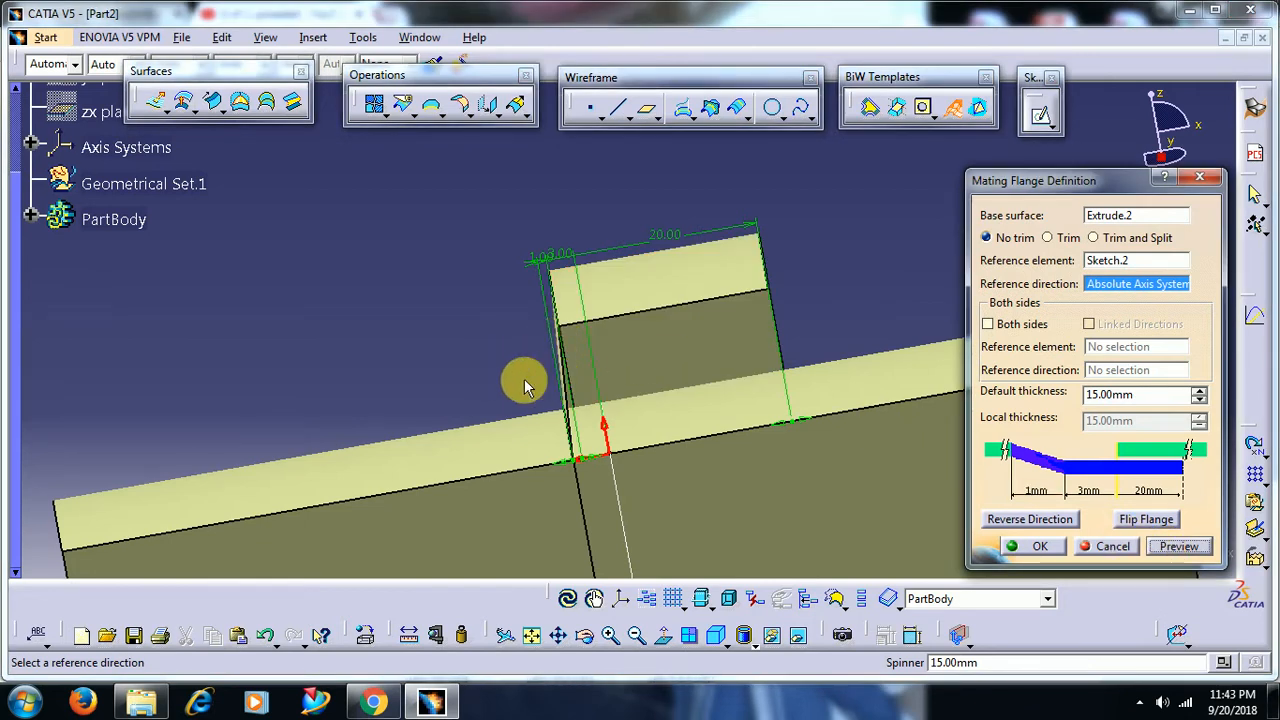
mouse_move(604, 462)
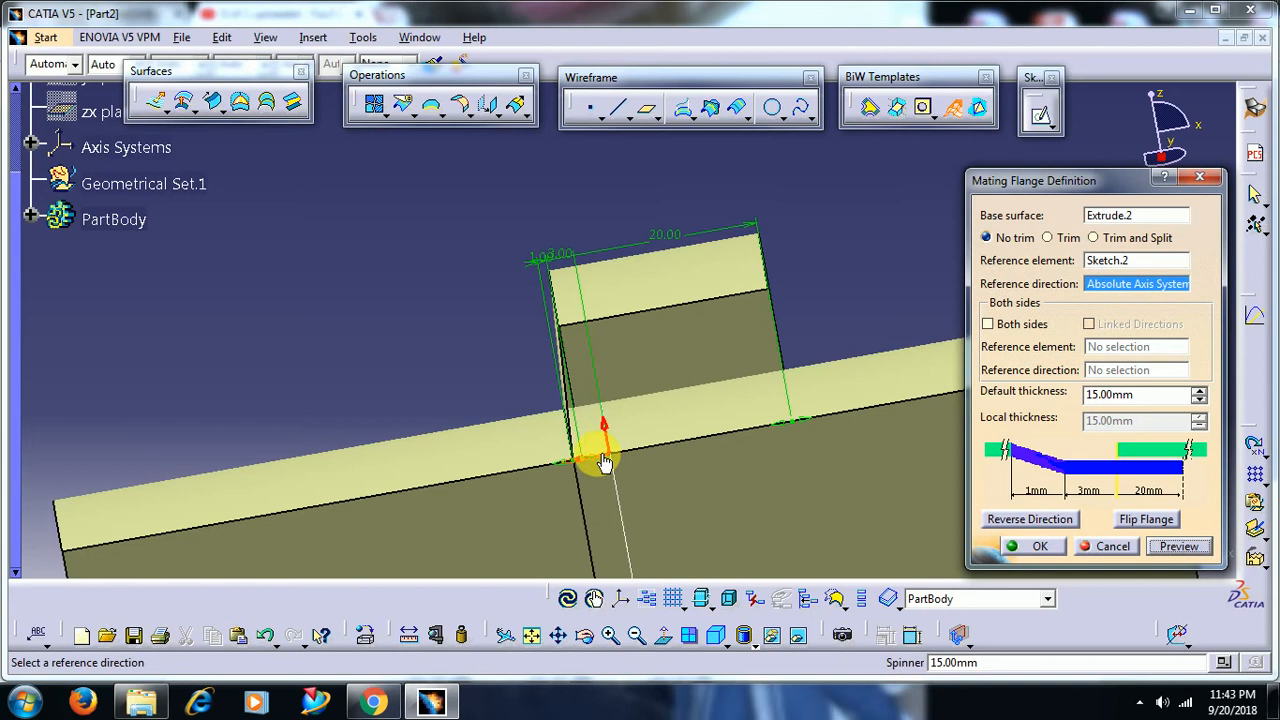
mouse_move(564, 304)
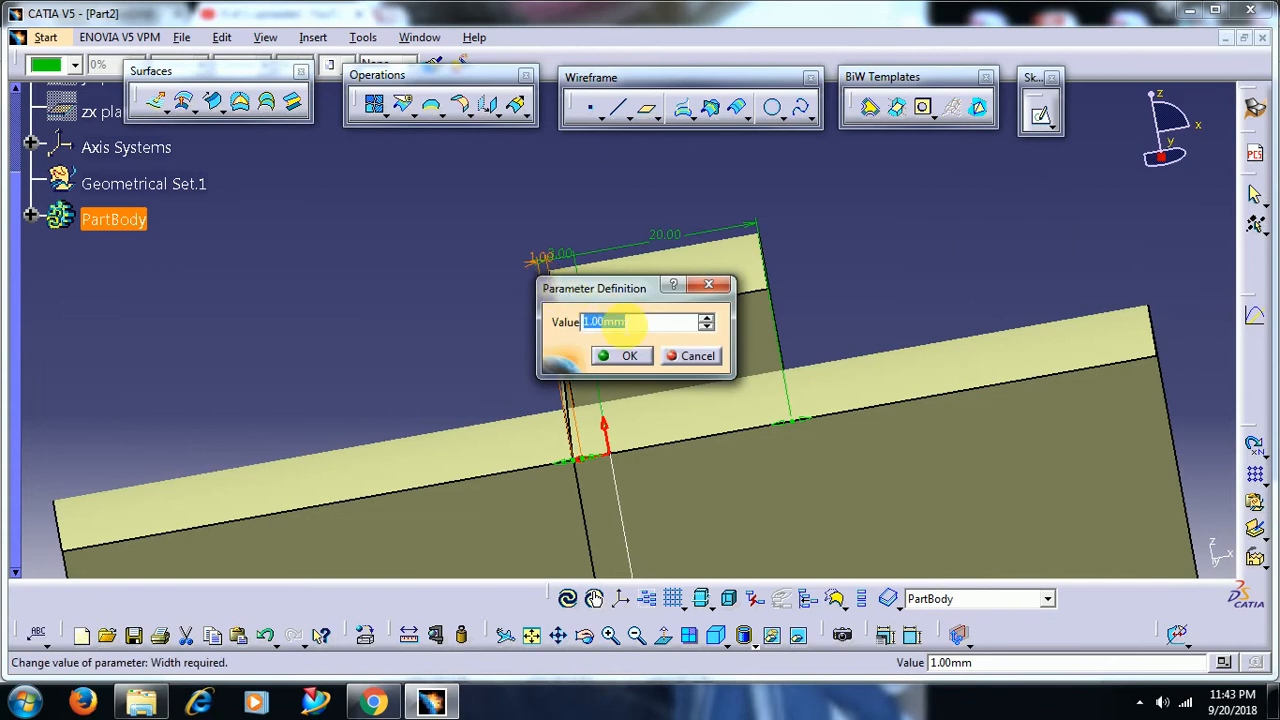
- Set the flange's first leg to 10 mm instead of 1 mm and preview it
text(10)
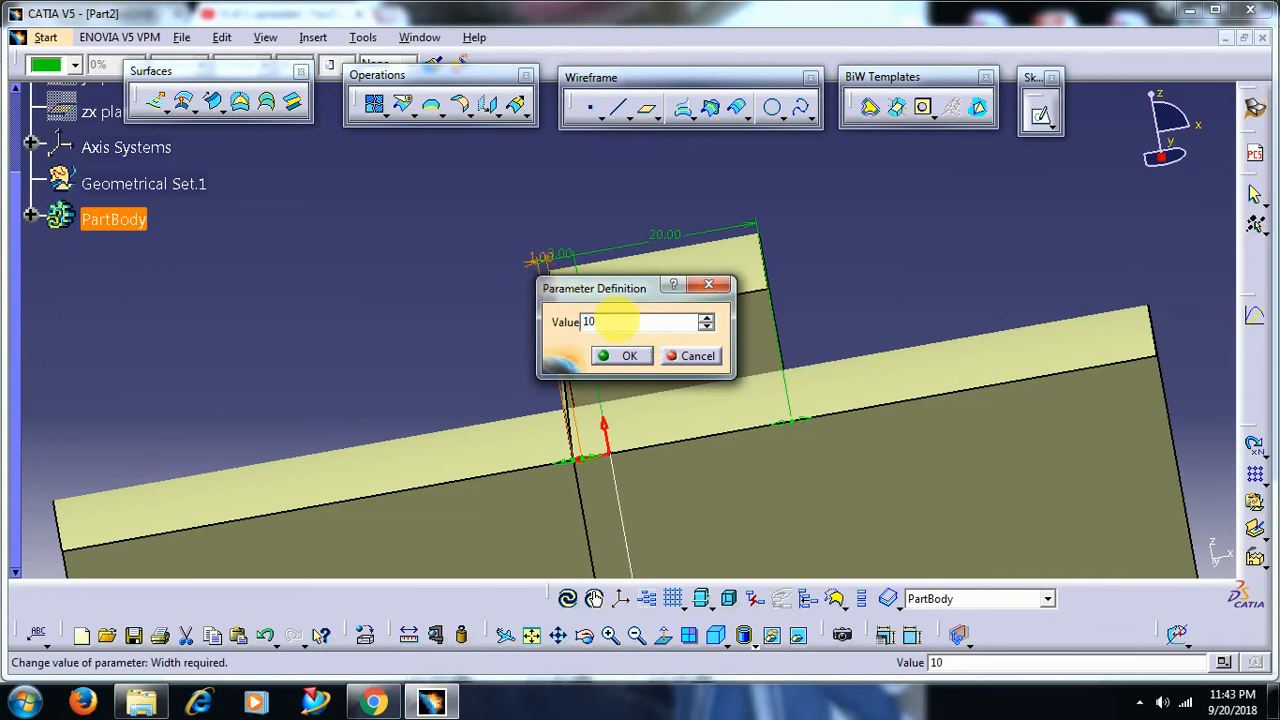
click(628, 356)
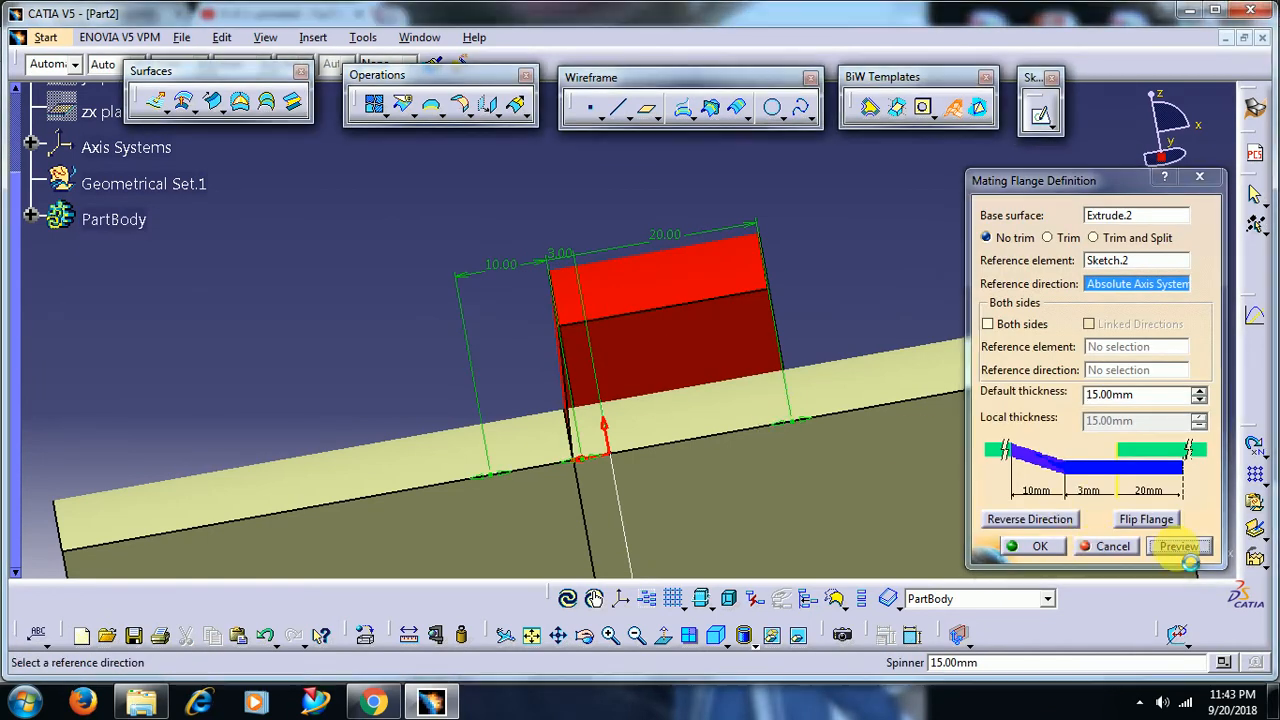
click(1178, 546)
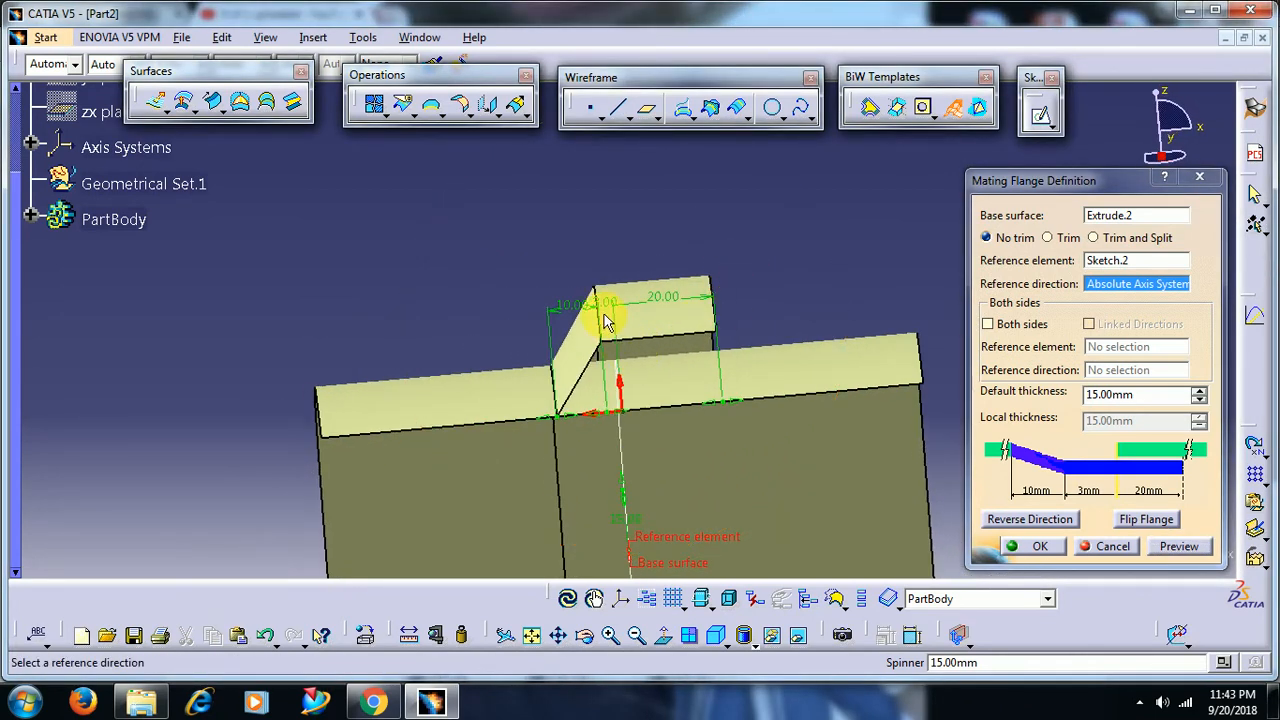
mouse_move(556, 308)
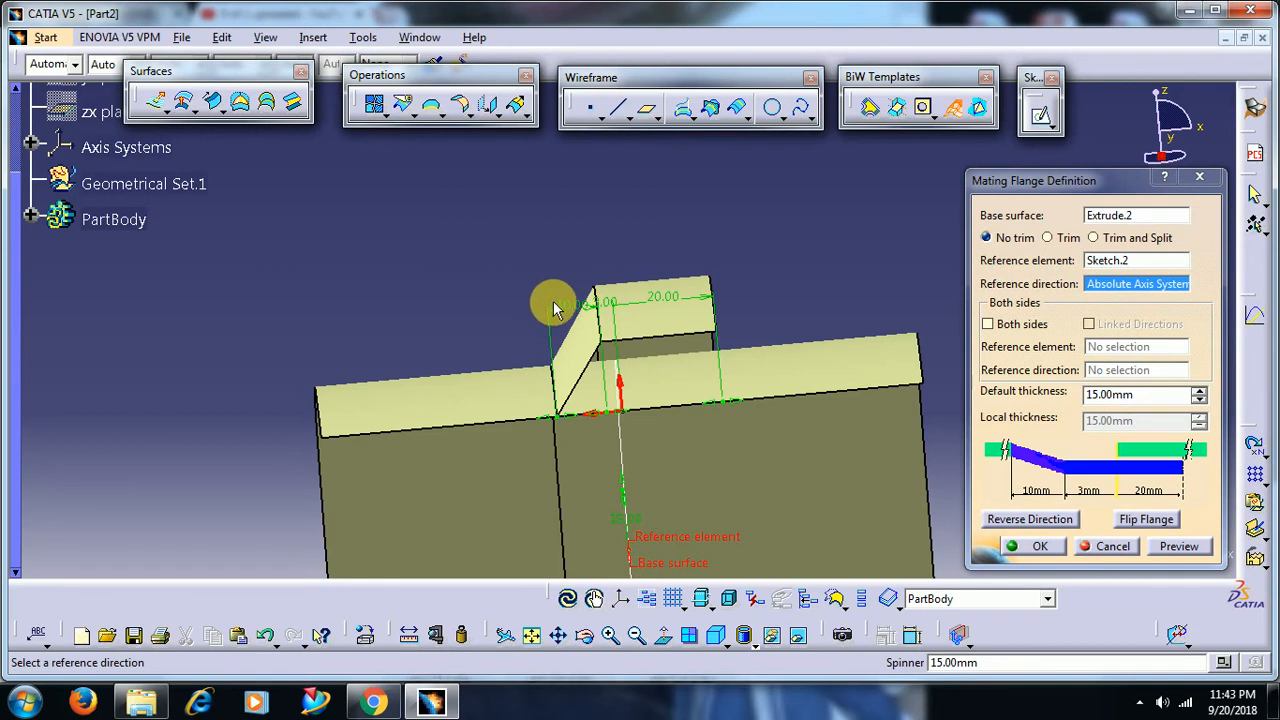
mouse_move(570, 308)
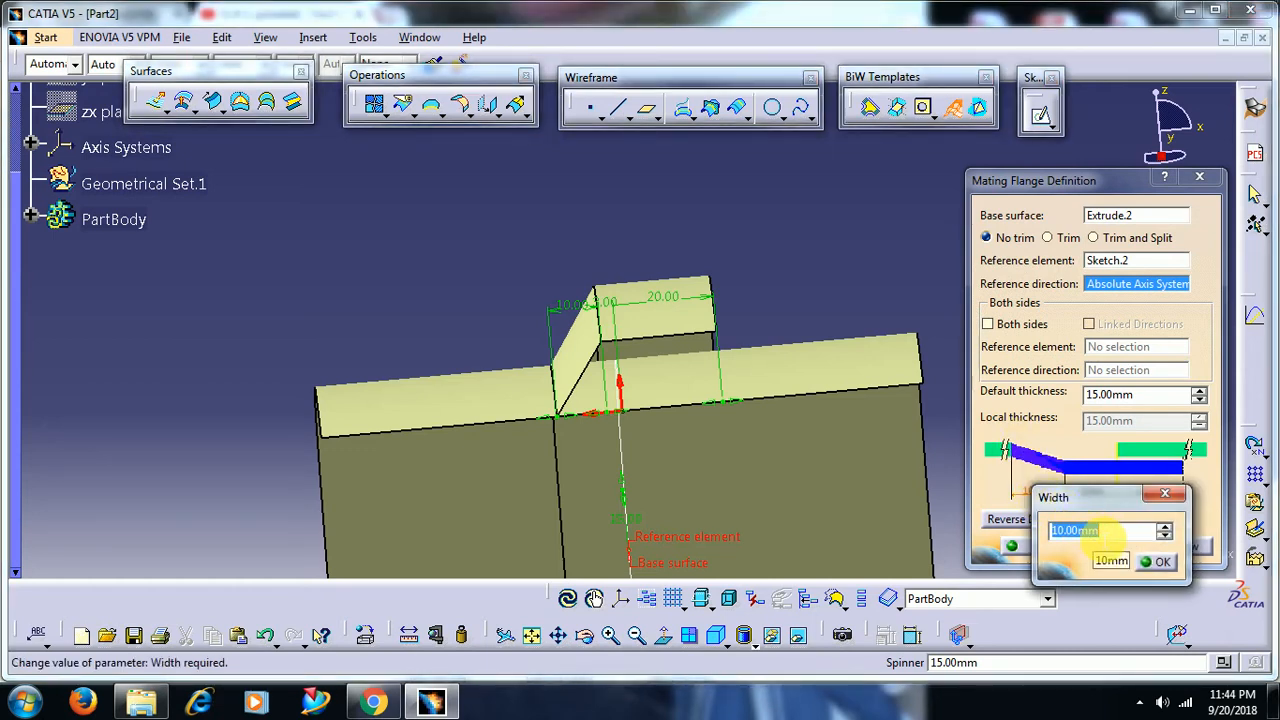
- Confirm the first leg's Width reduced to 8 mm
click(1162, 560)
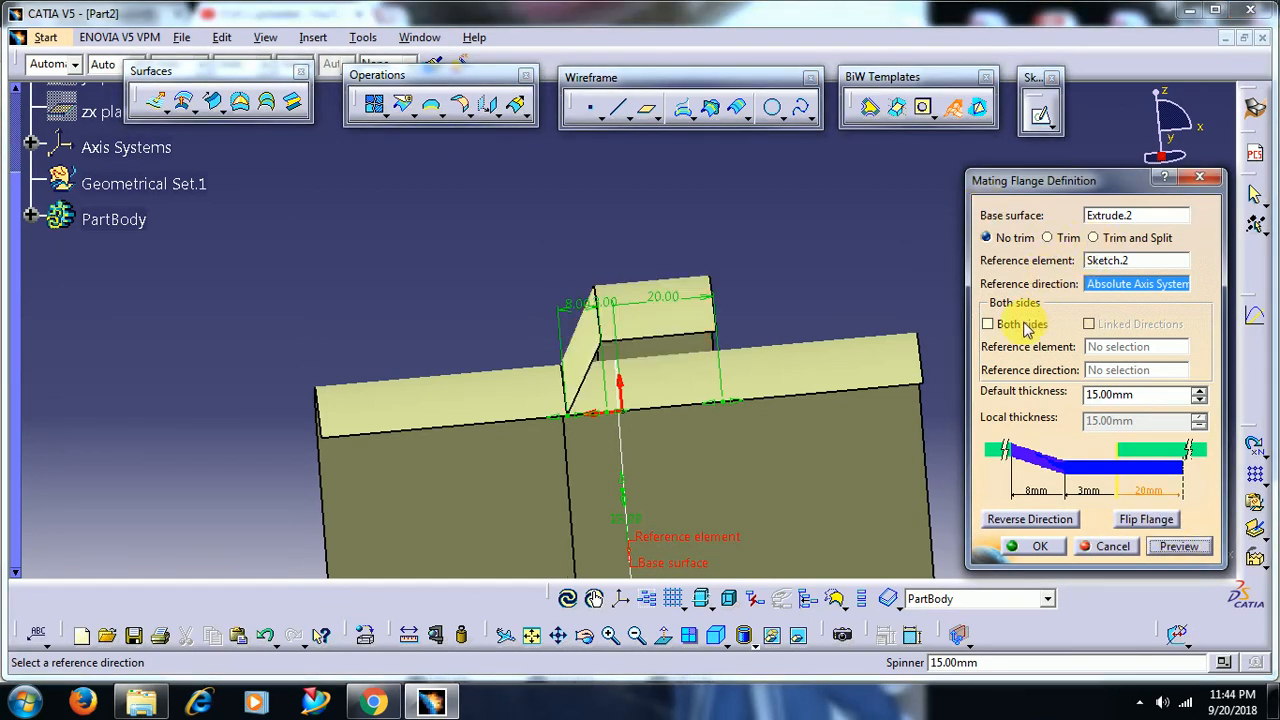
- Enable Both sides (Linked Directions) and preview the mirrored two-sided flange
click(988, 324)
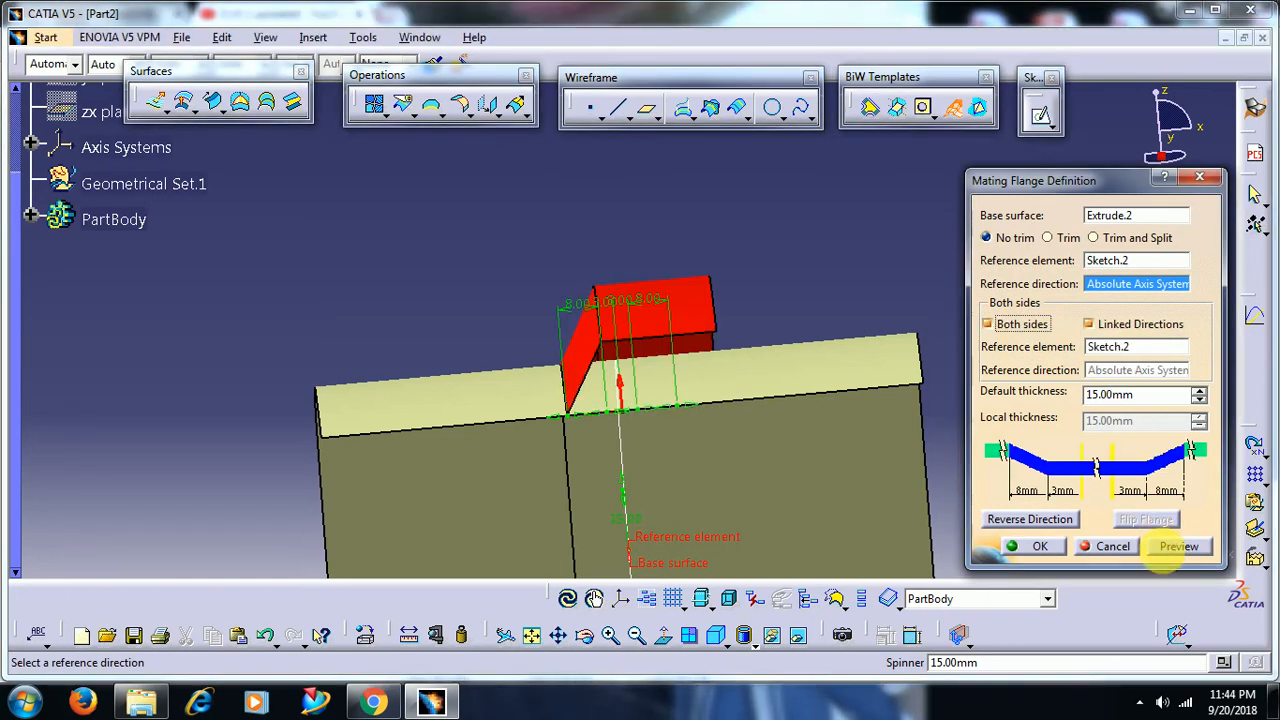
click(1178, 546)
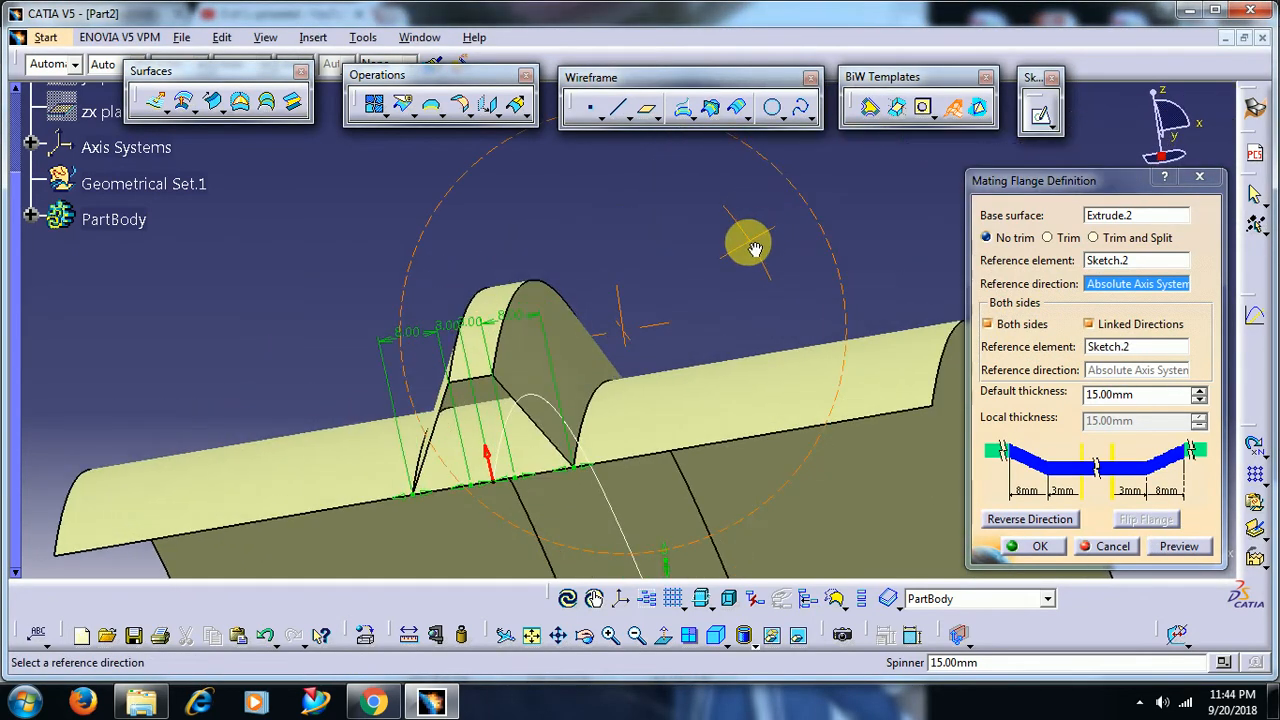
drag(750, 248, 564, 288)
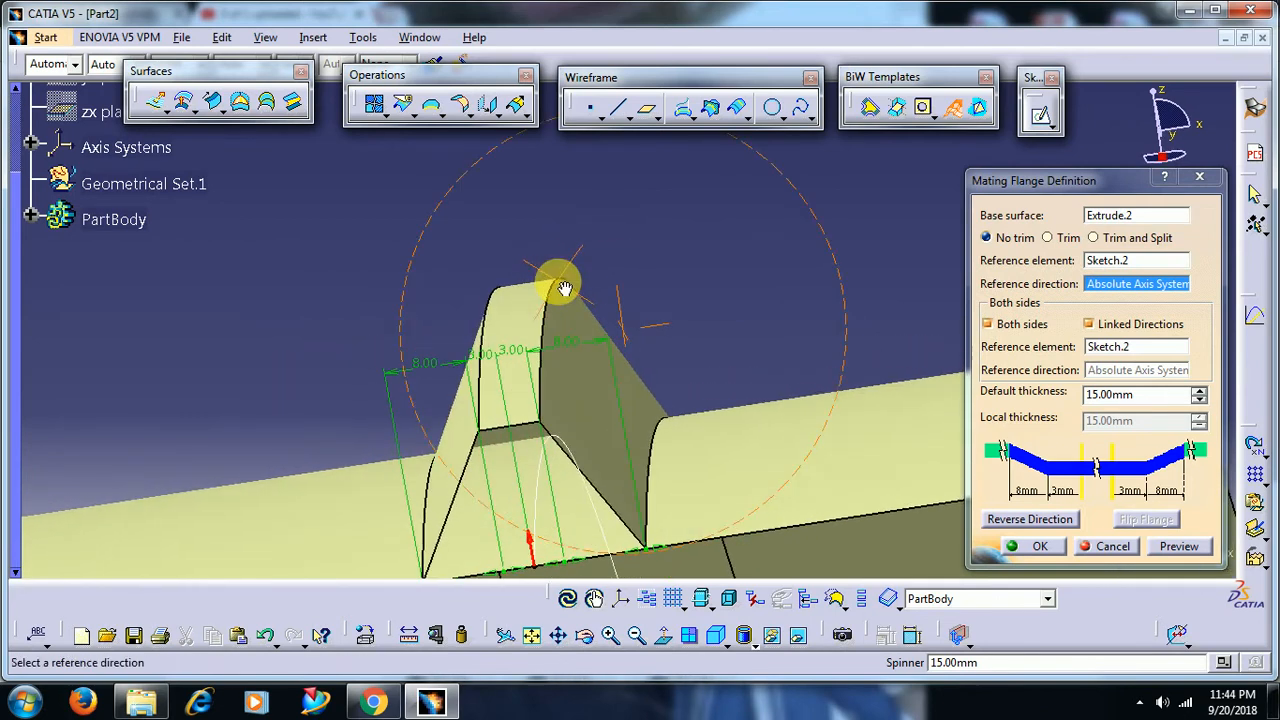
drag(560, 284, 636, 430)
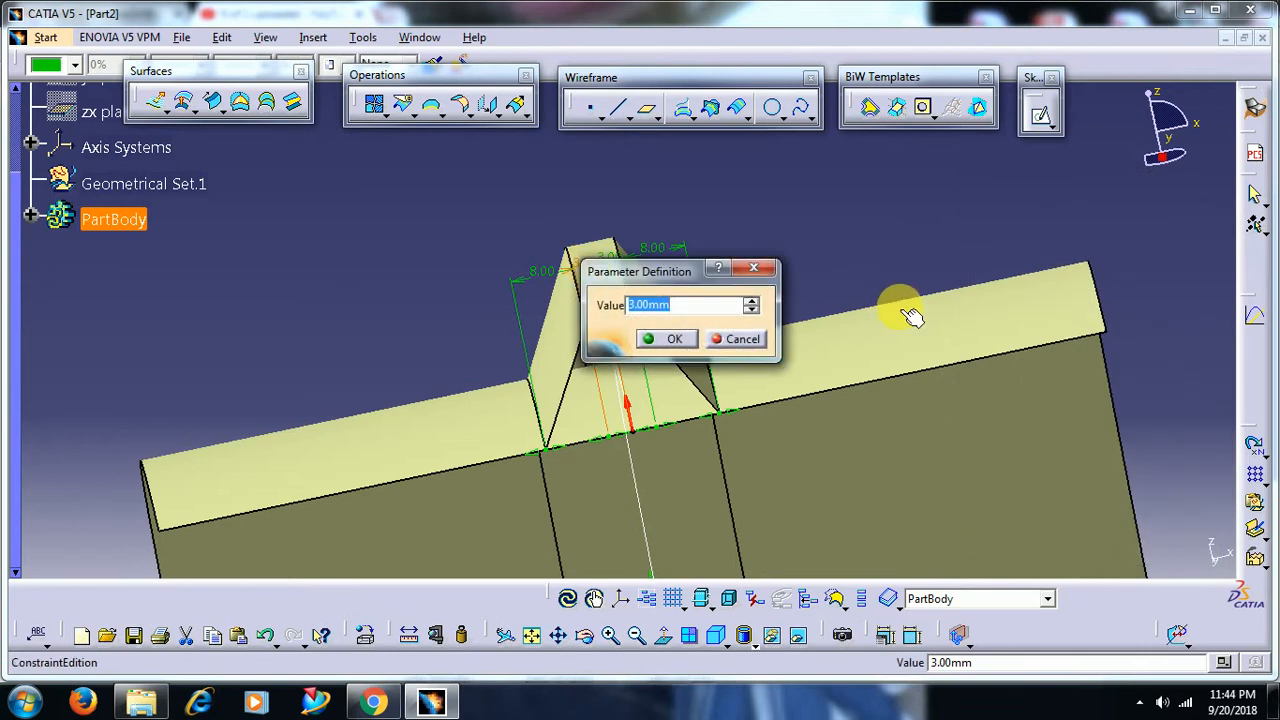
- Set both 3 mm flange middle segments to 8 mm and preview the flange
click(672, 338)
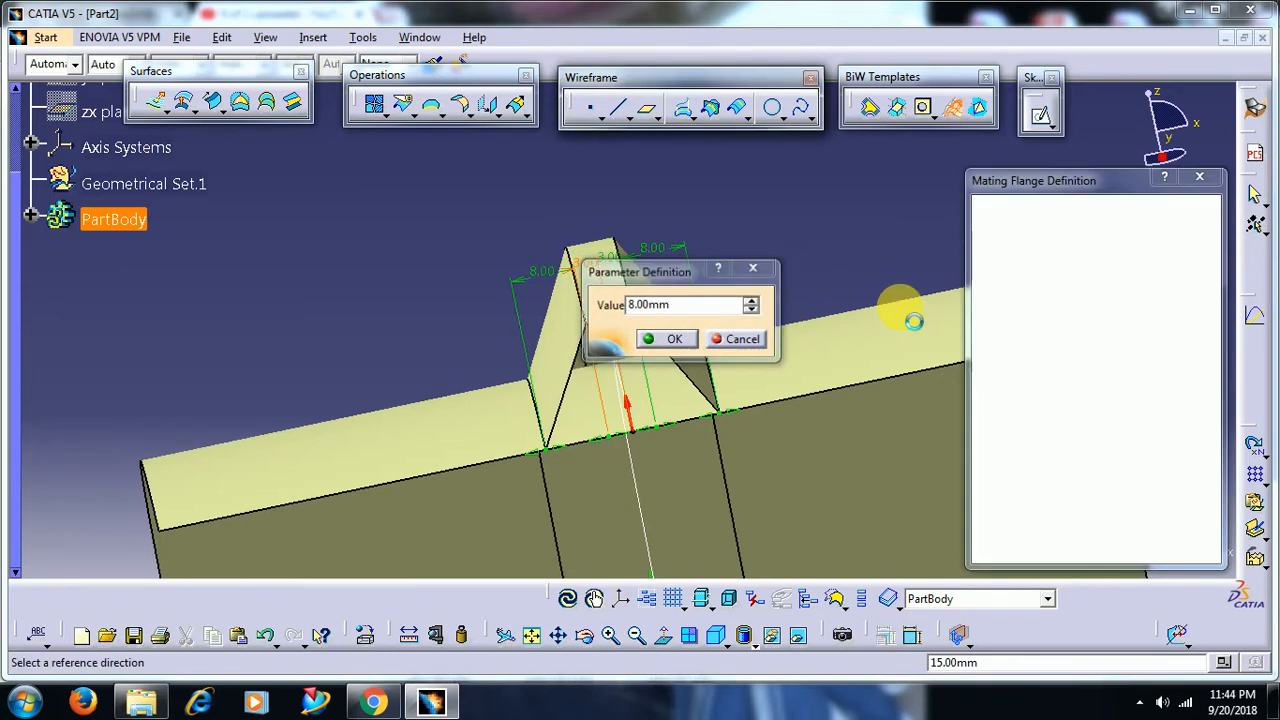
click(672, 338)
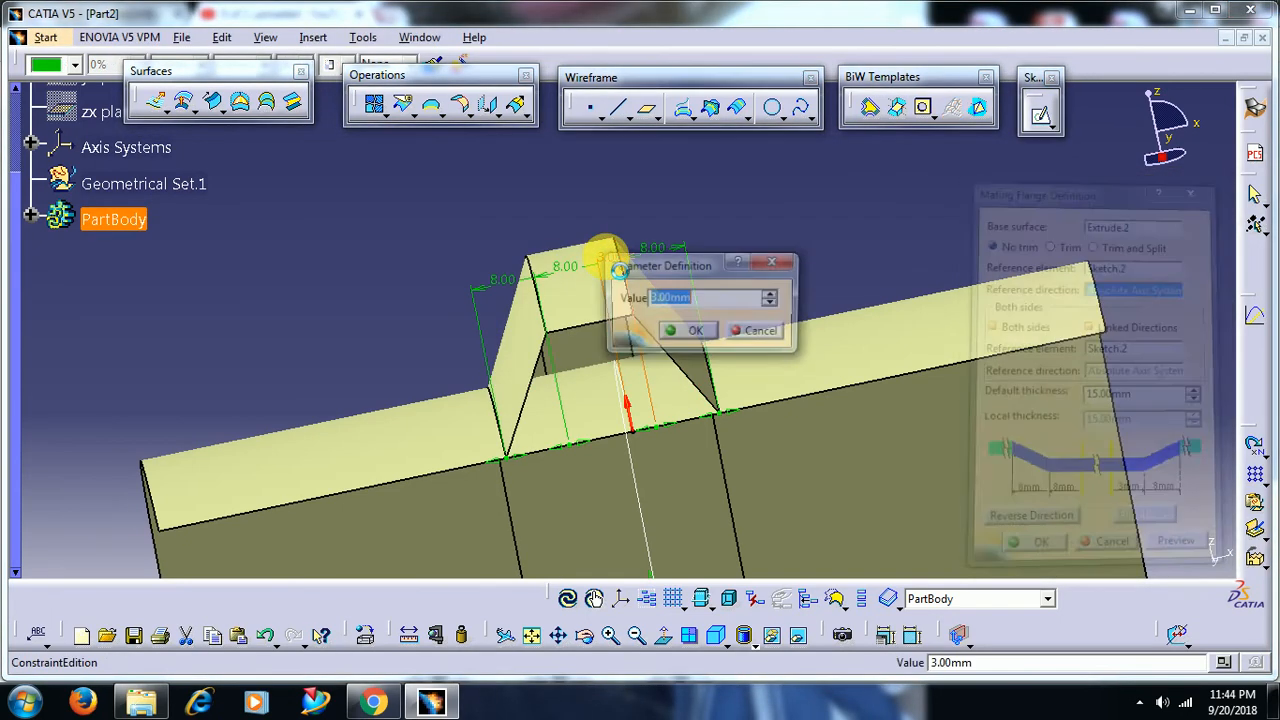
click(696, 330)
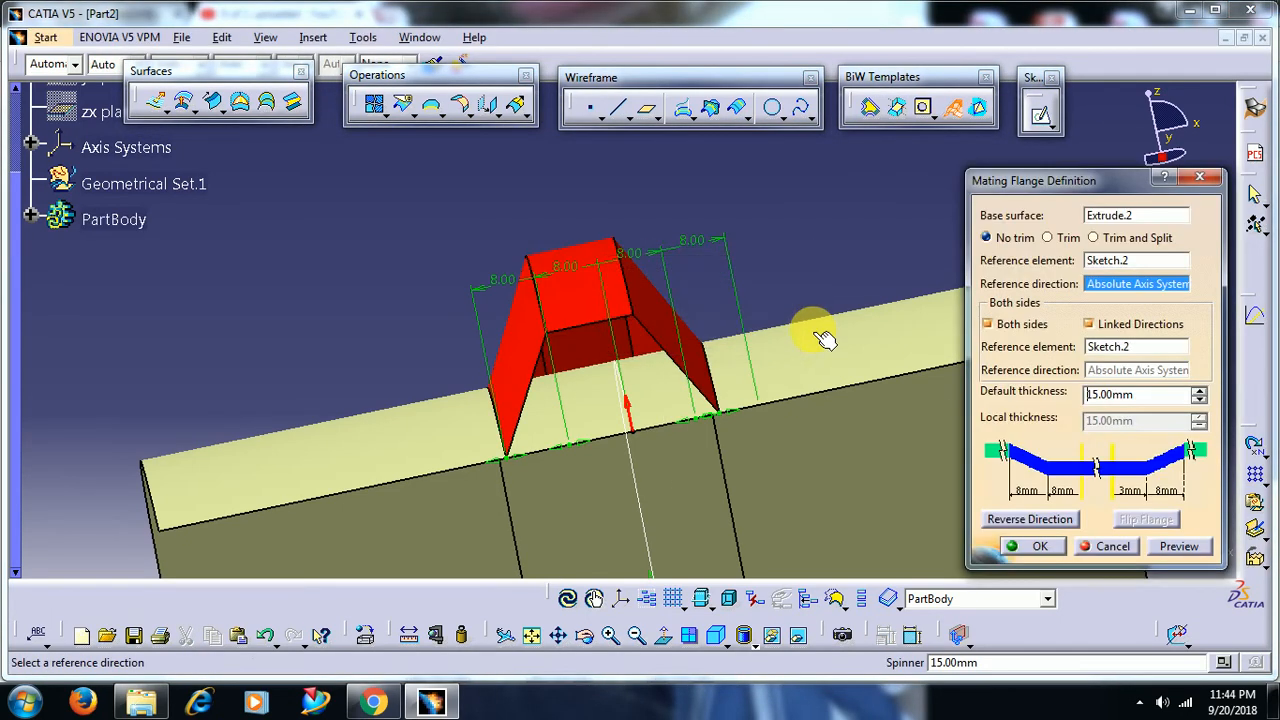
click(1178, 546)
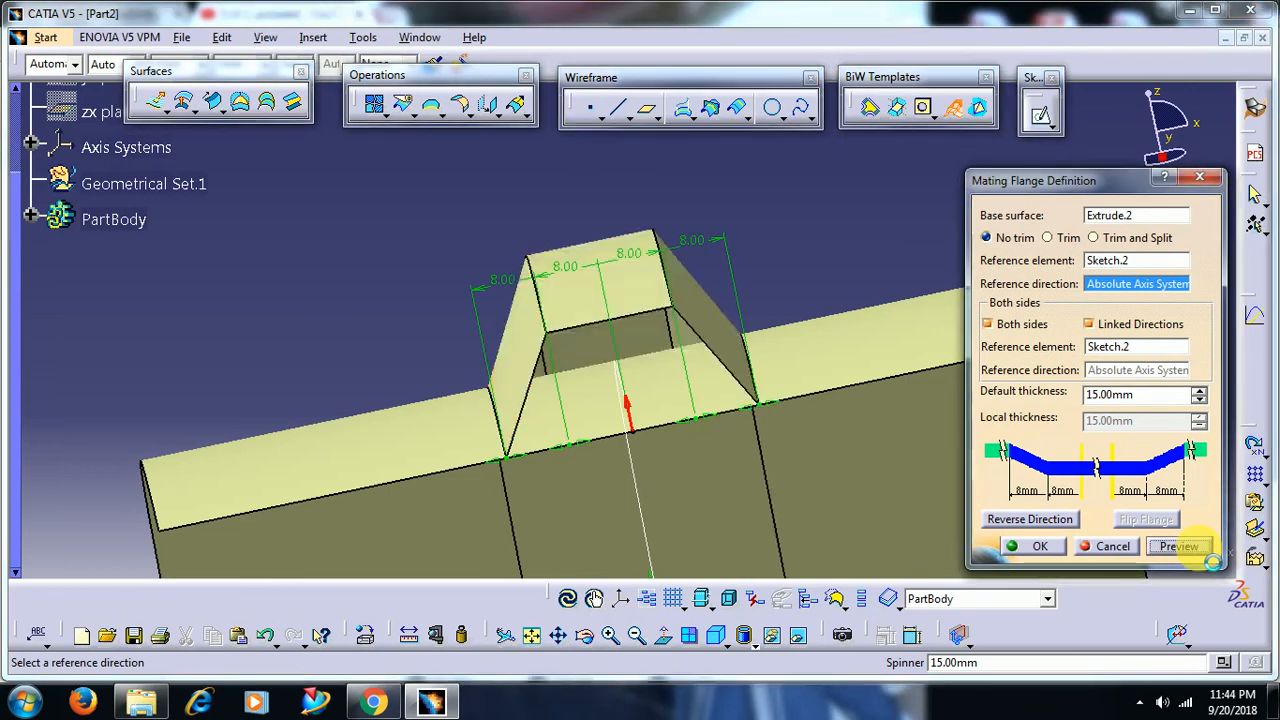
drag(630, 420, 696, 276)
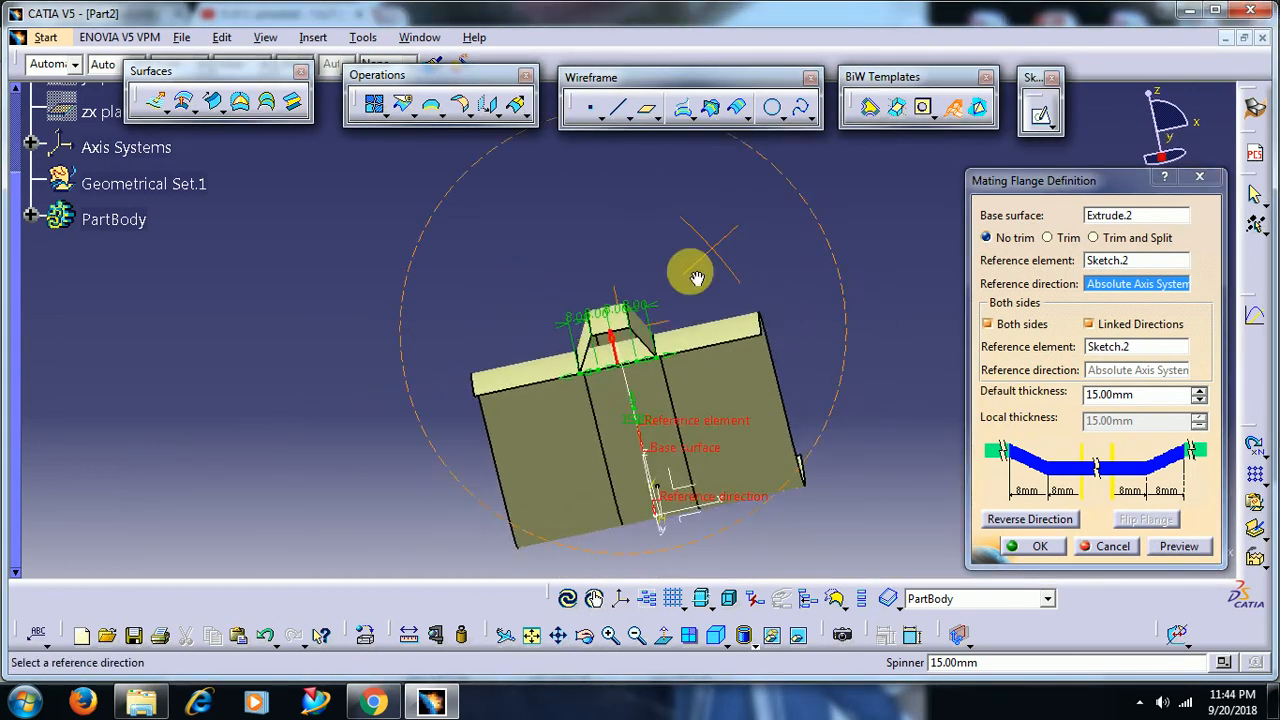
- Enable the Trim option so the flange trims the curved base surface
drag(696, 276, 664, 228)
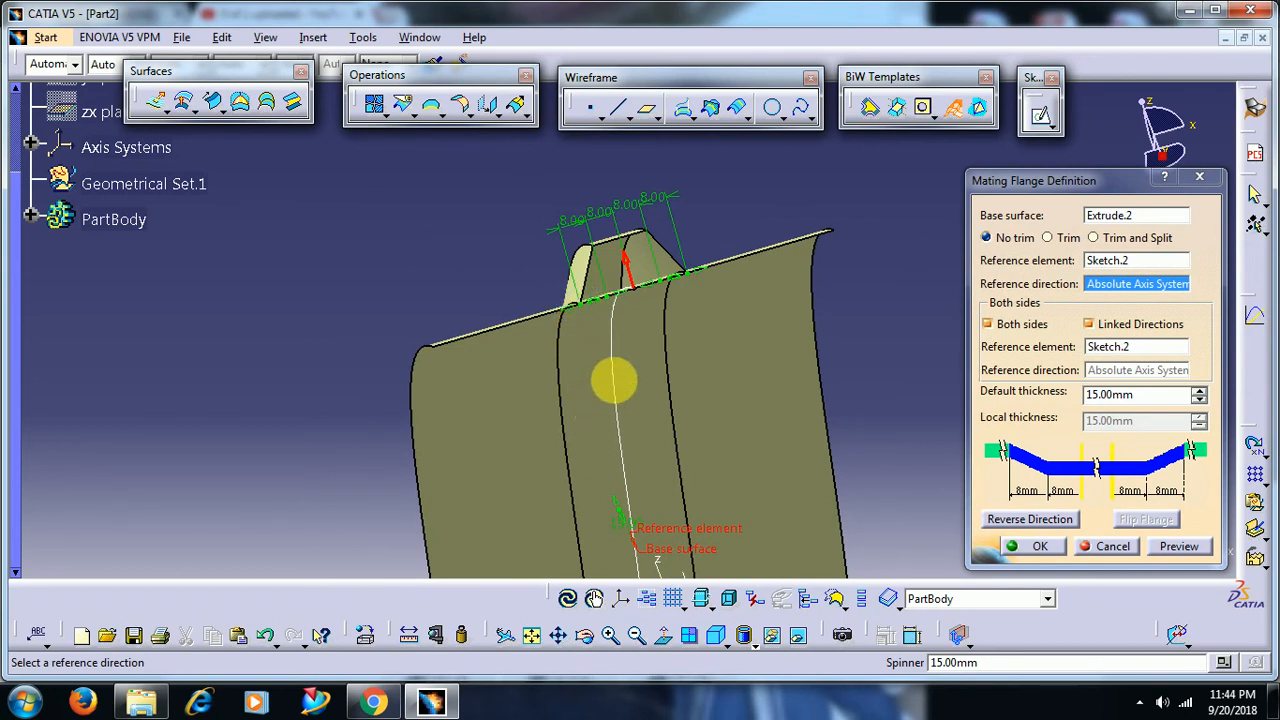
mouse_move(928, 308)
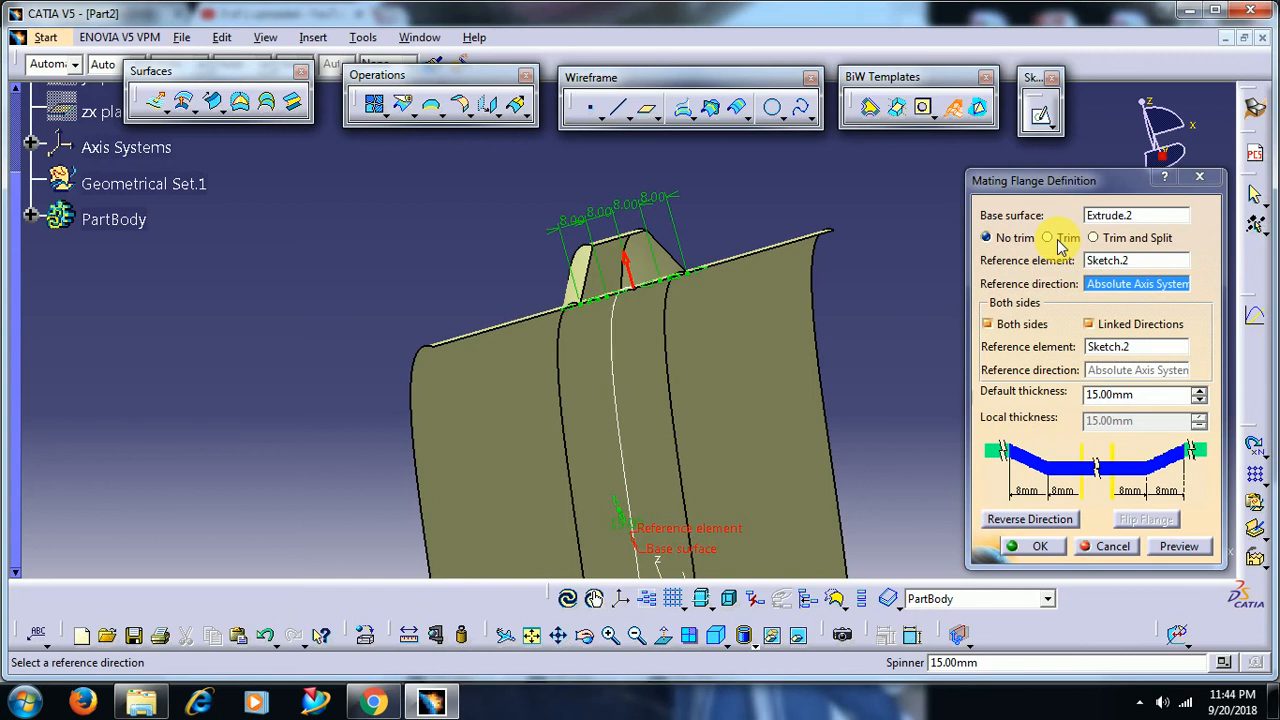
click(1046, 236)
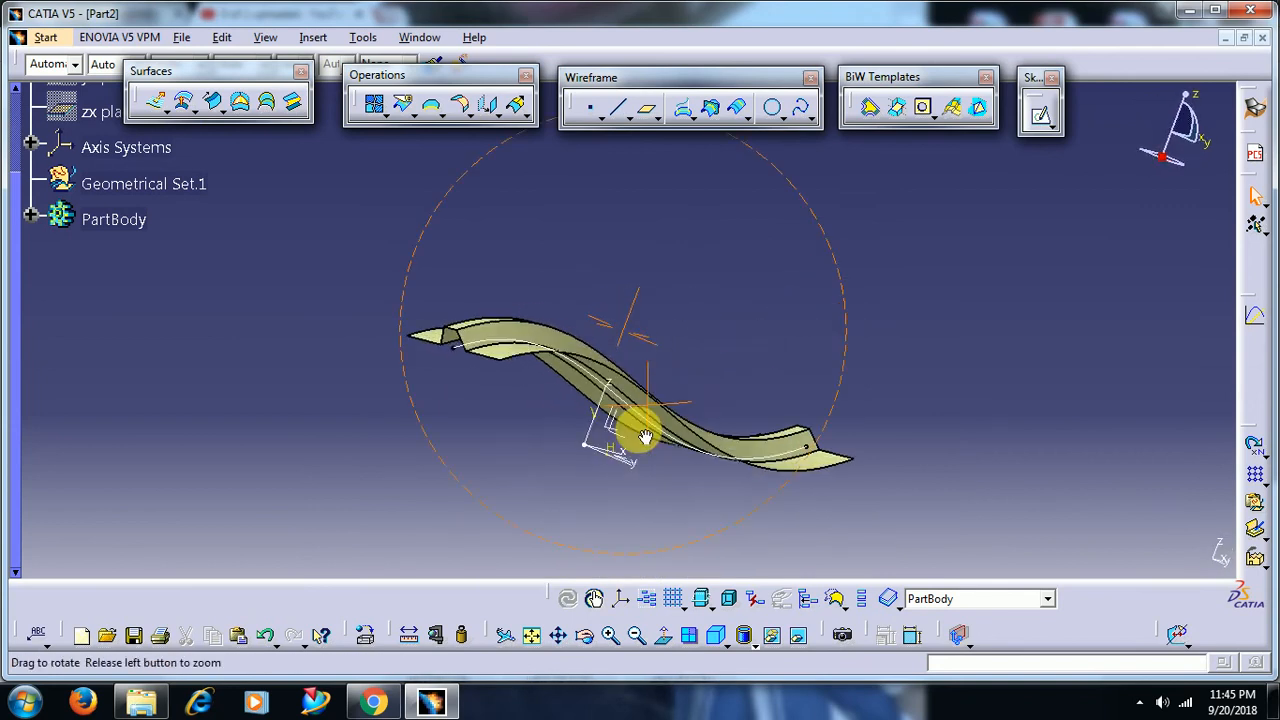
- Orbit the finished surface to inspect the raised flange channel along its length
drag(644, 436, 790, 430)
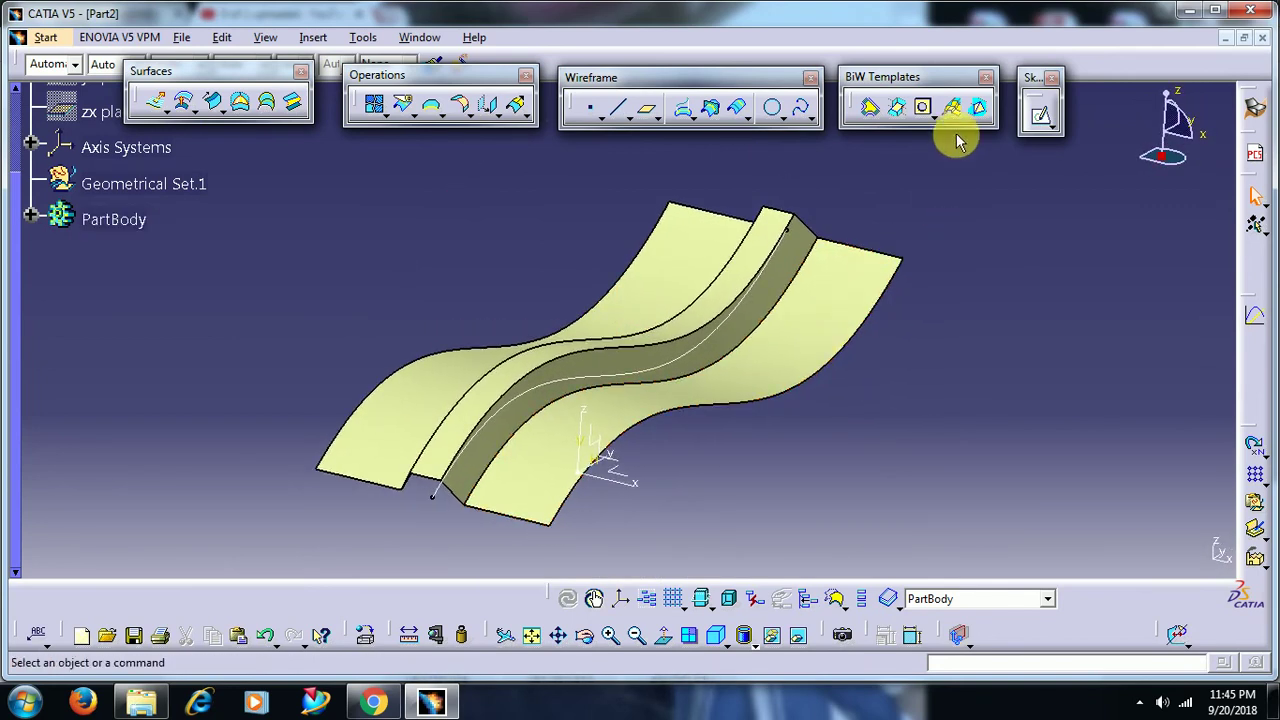
mouse_move(952, 108)
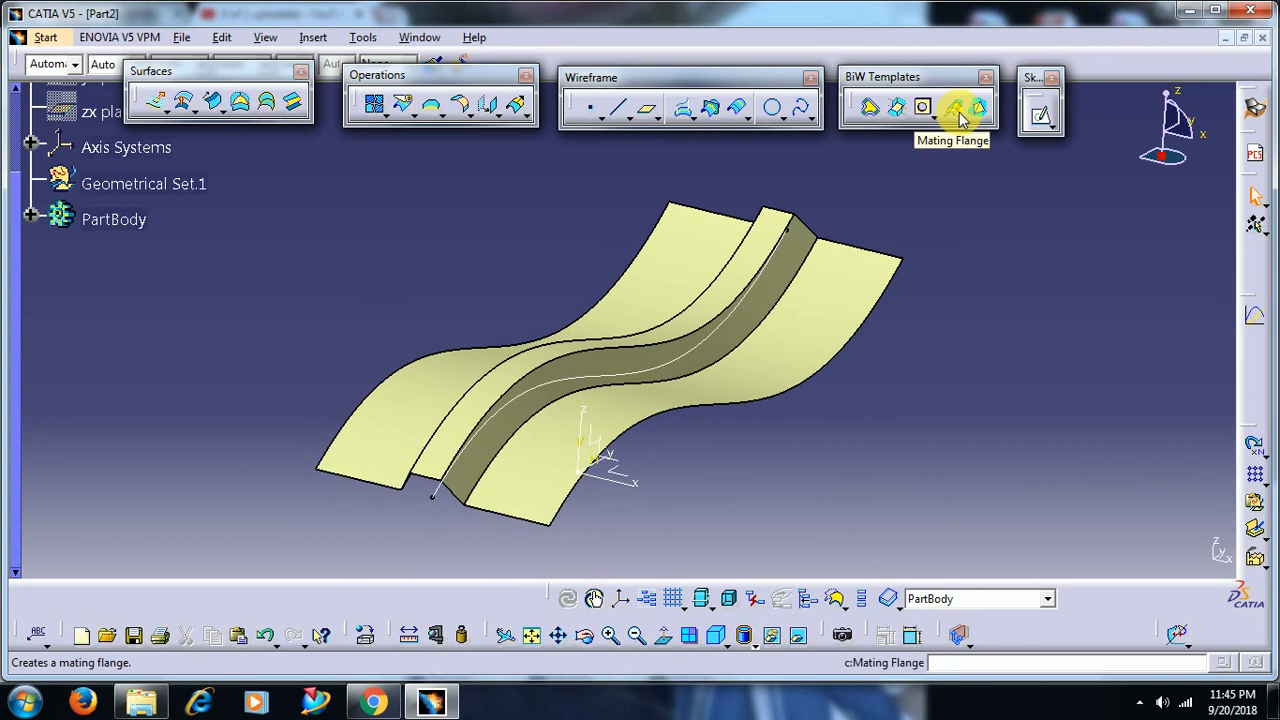